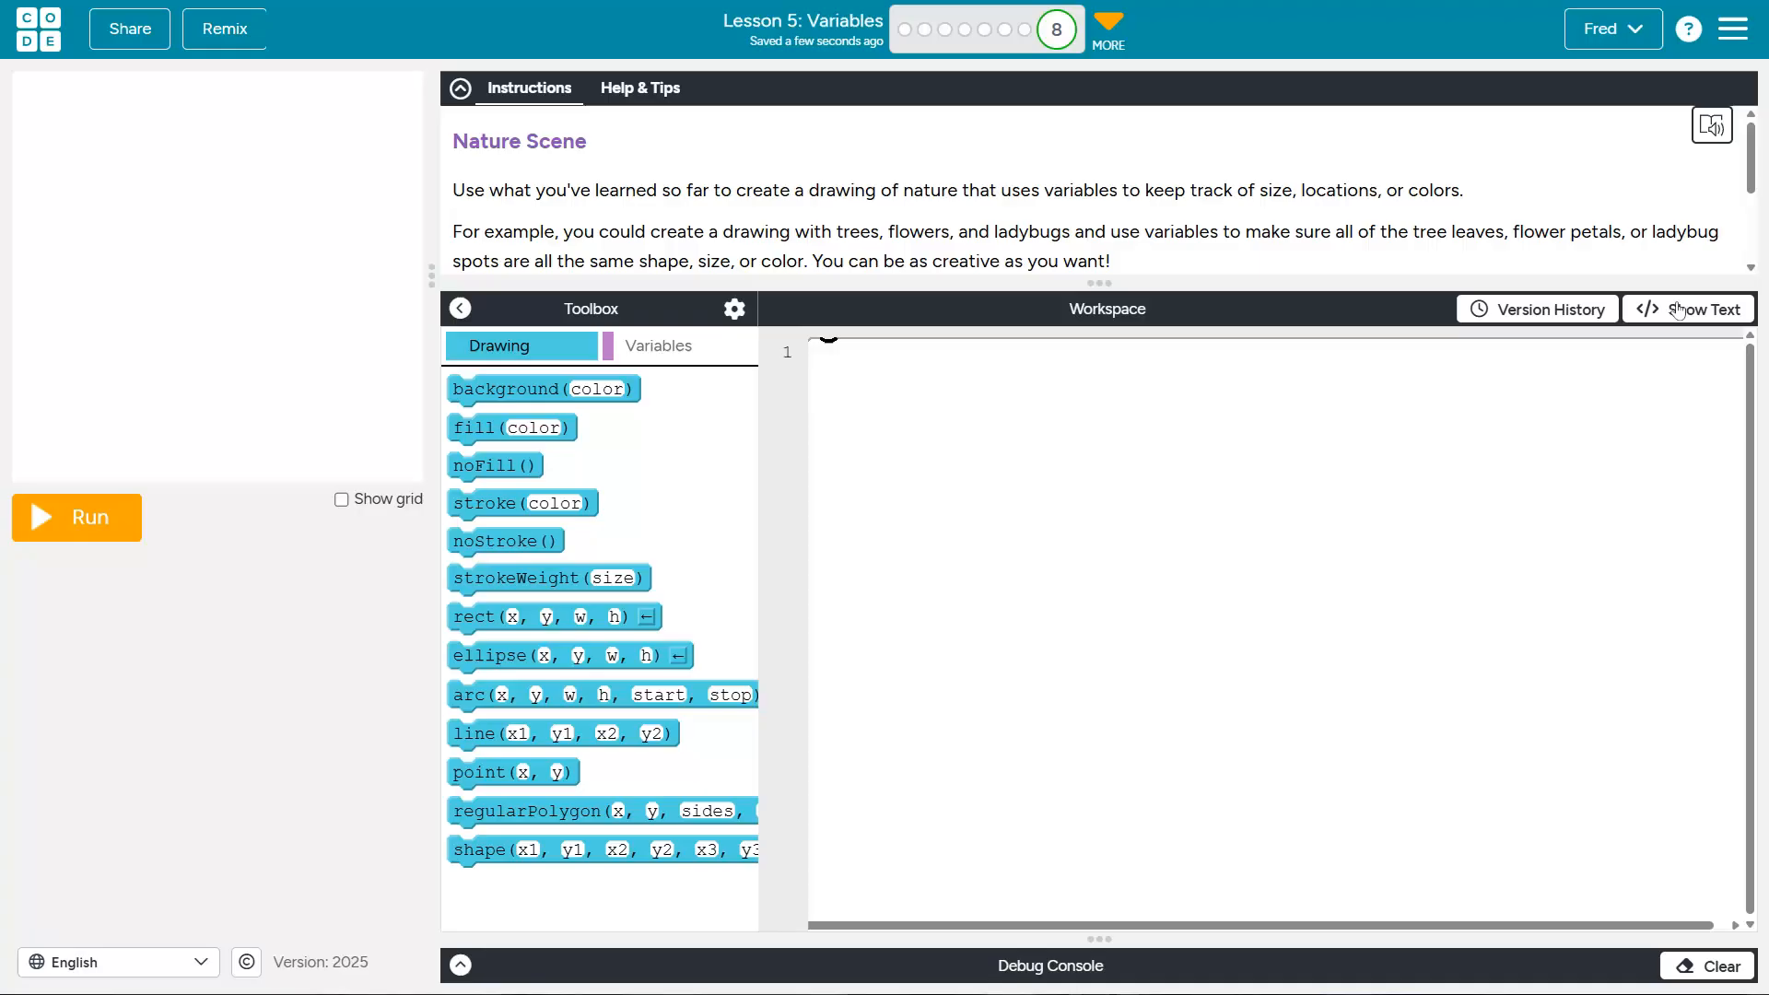
# Add rect(100, 100, 200, 200), run it to see the grey square, then reset the canvas
pyautogui.click(658, 345)
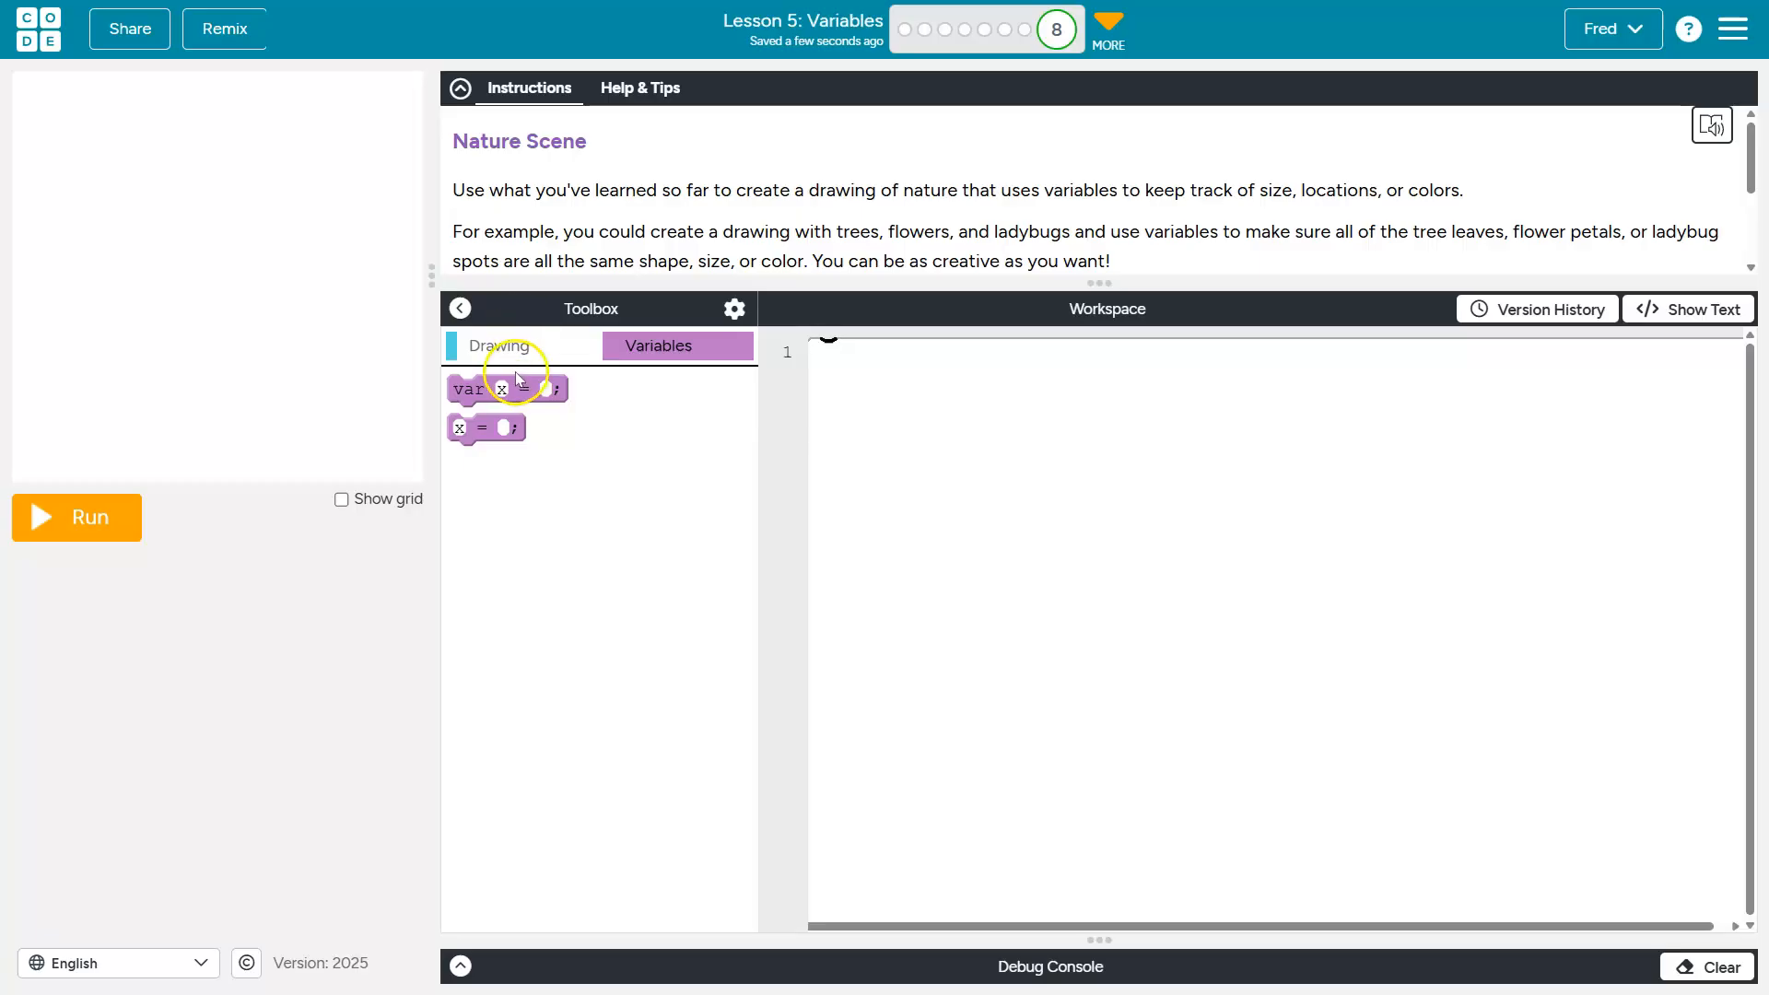
pyautogui.click(501, 345)
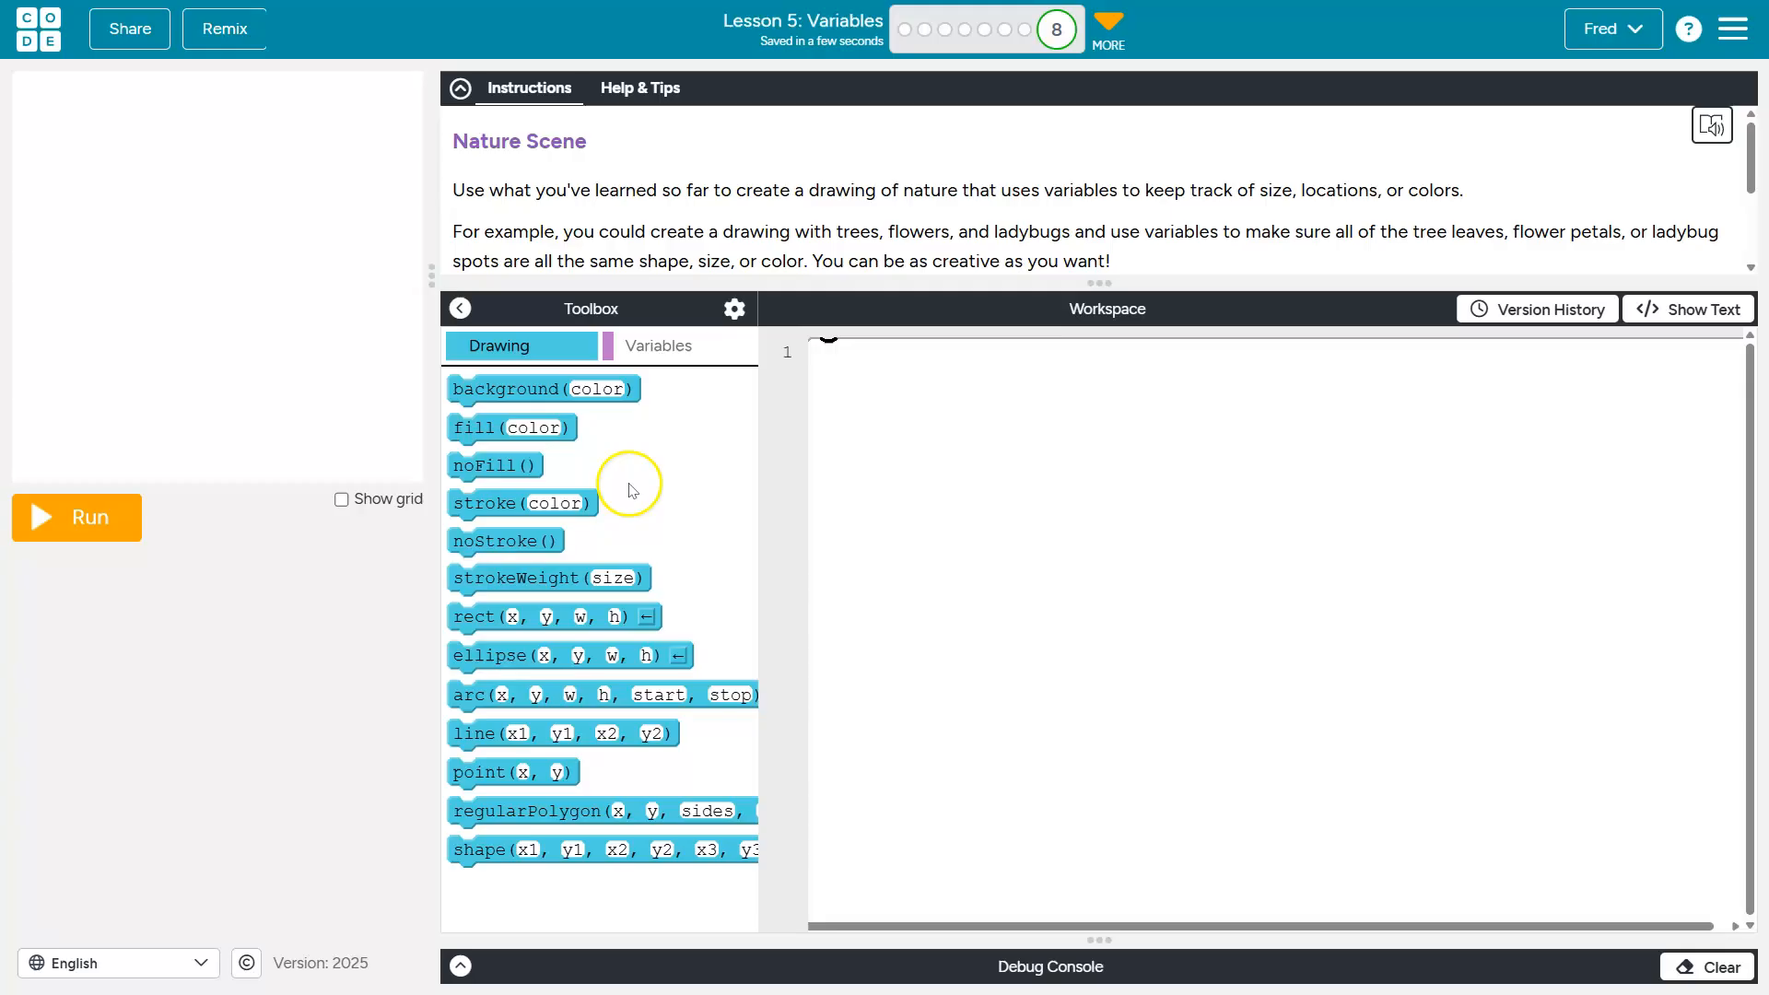
pyautogui.moveTo(547, 615)
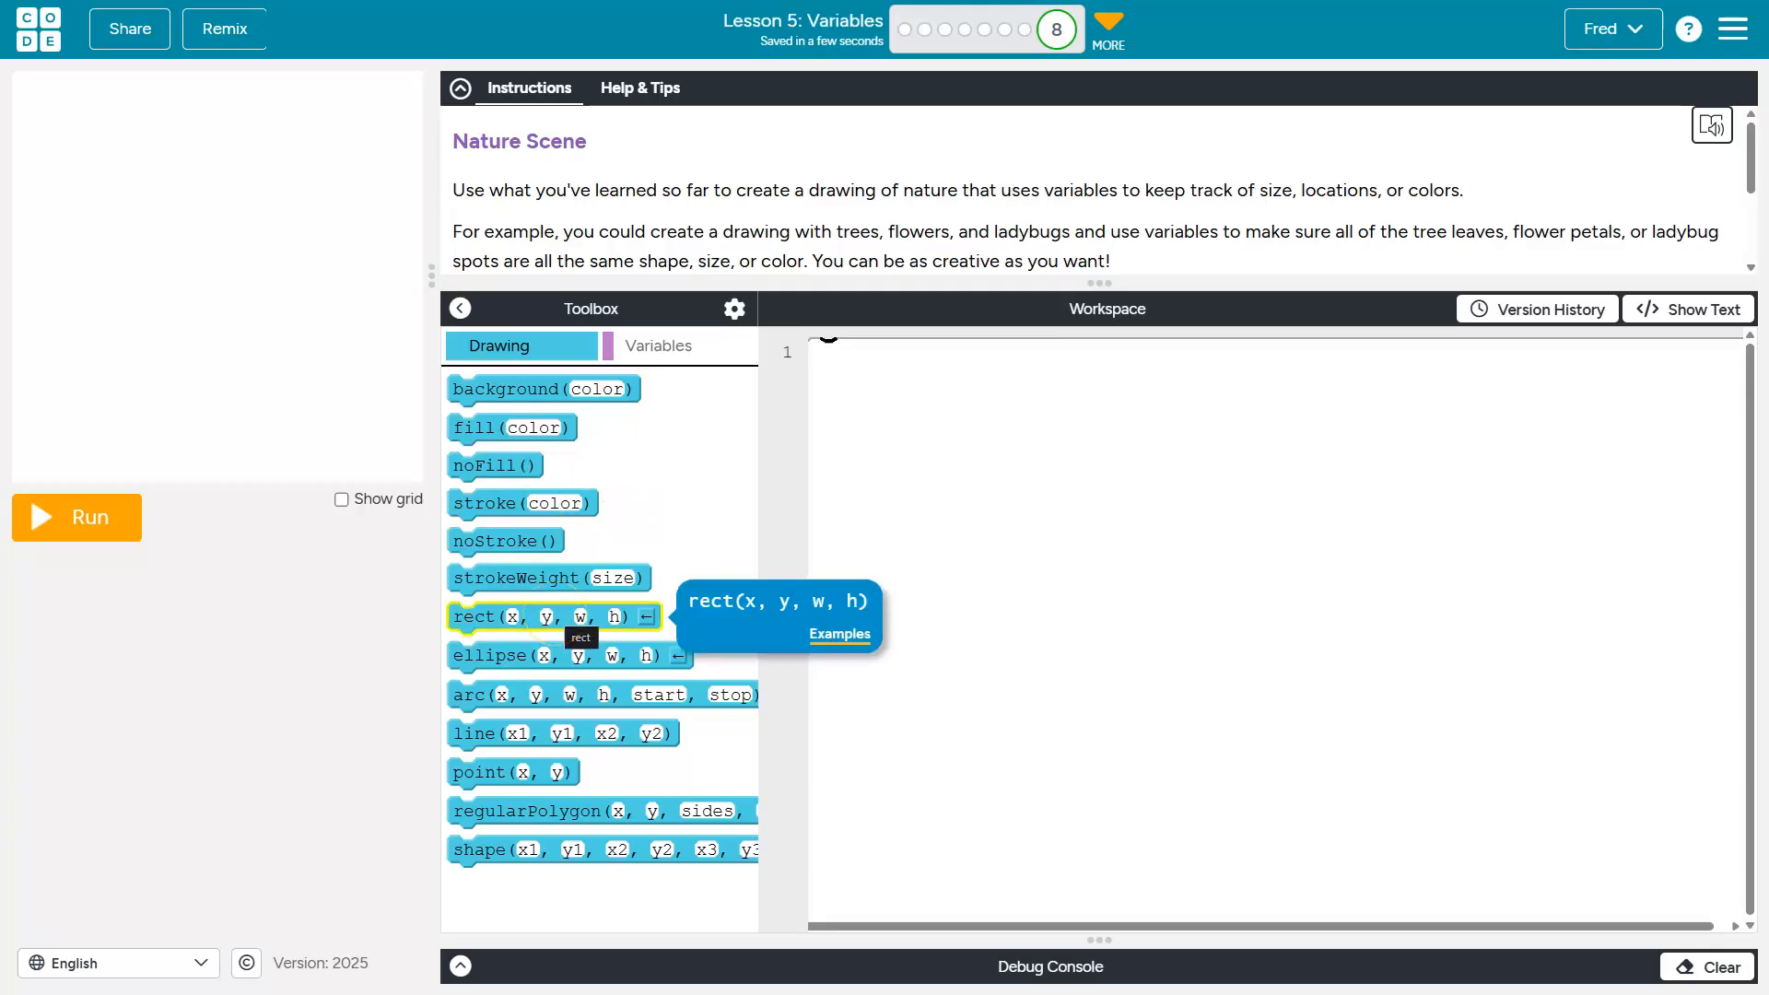
pyautogui.moveTo(549, 615); pyautogui.dragTo(958, 481)
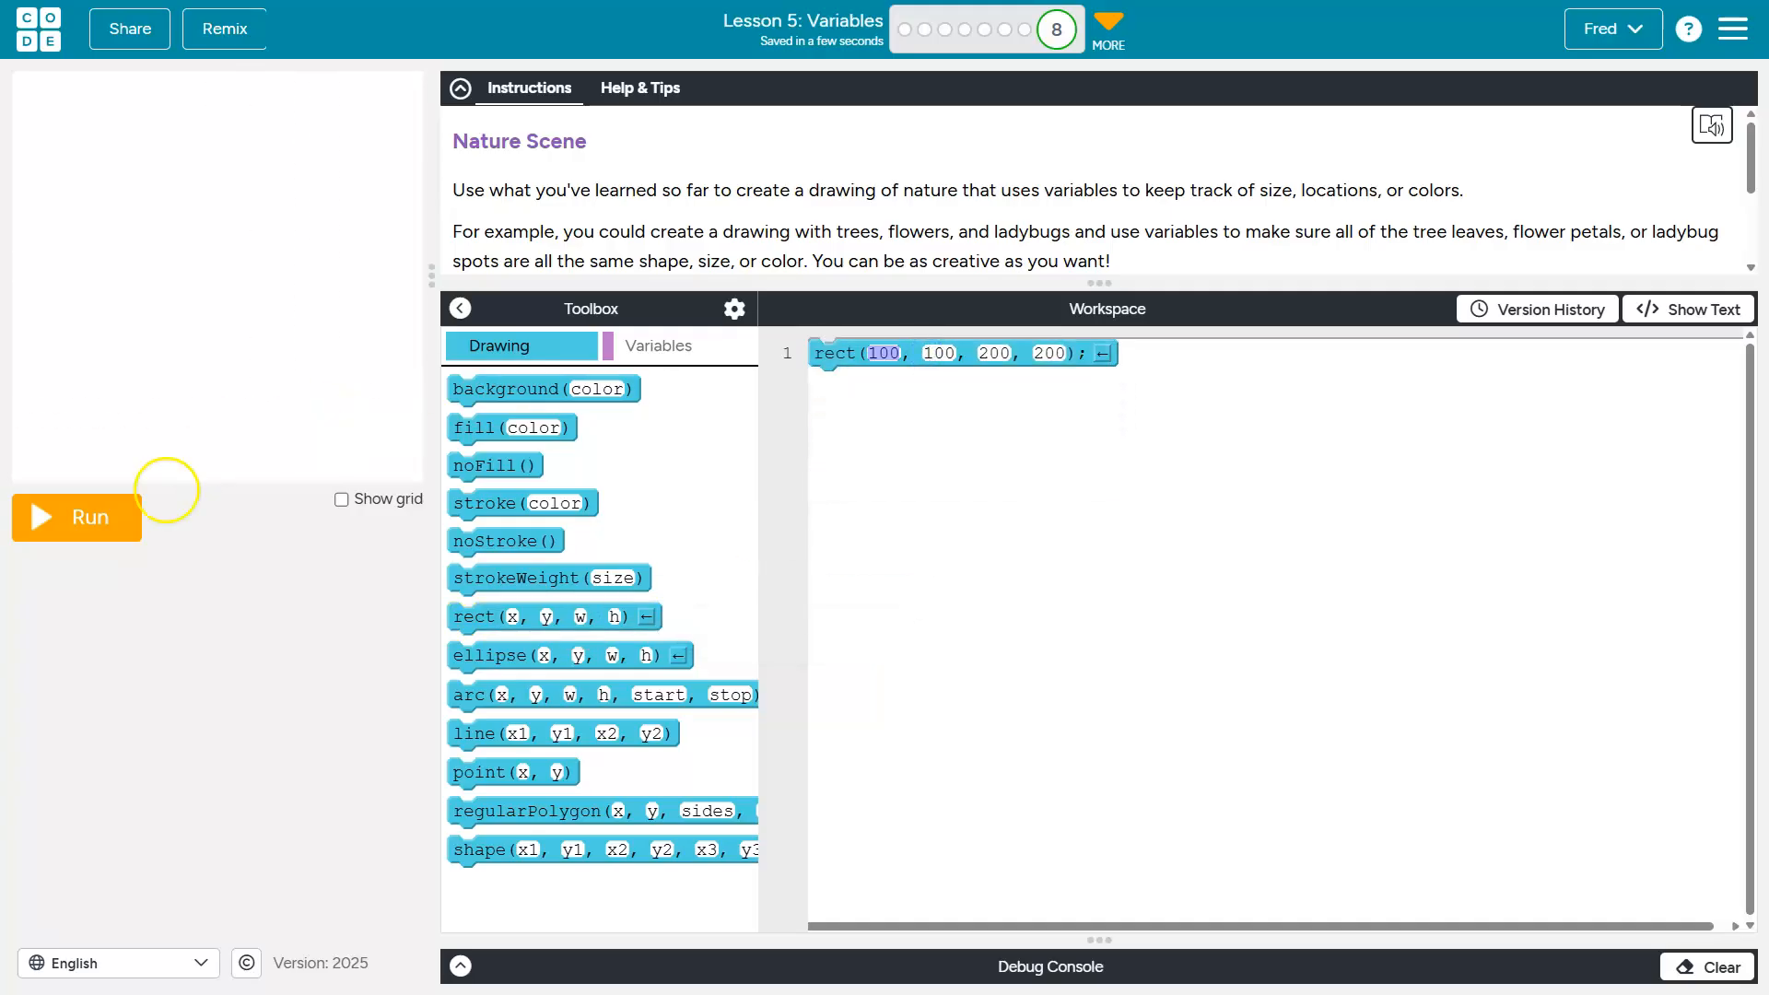
pyautogui.click(76, 516)
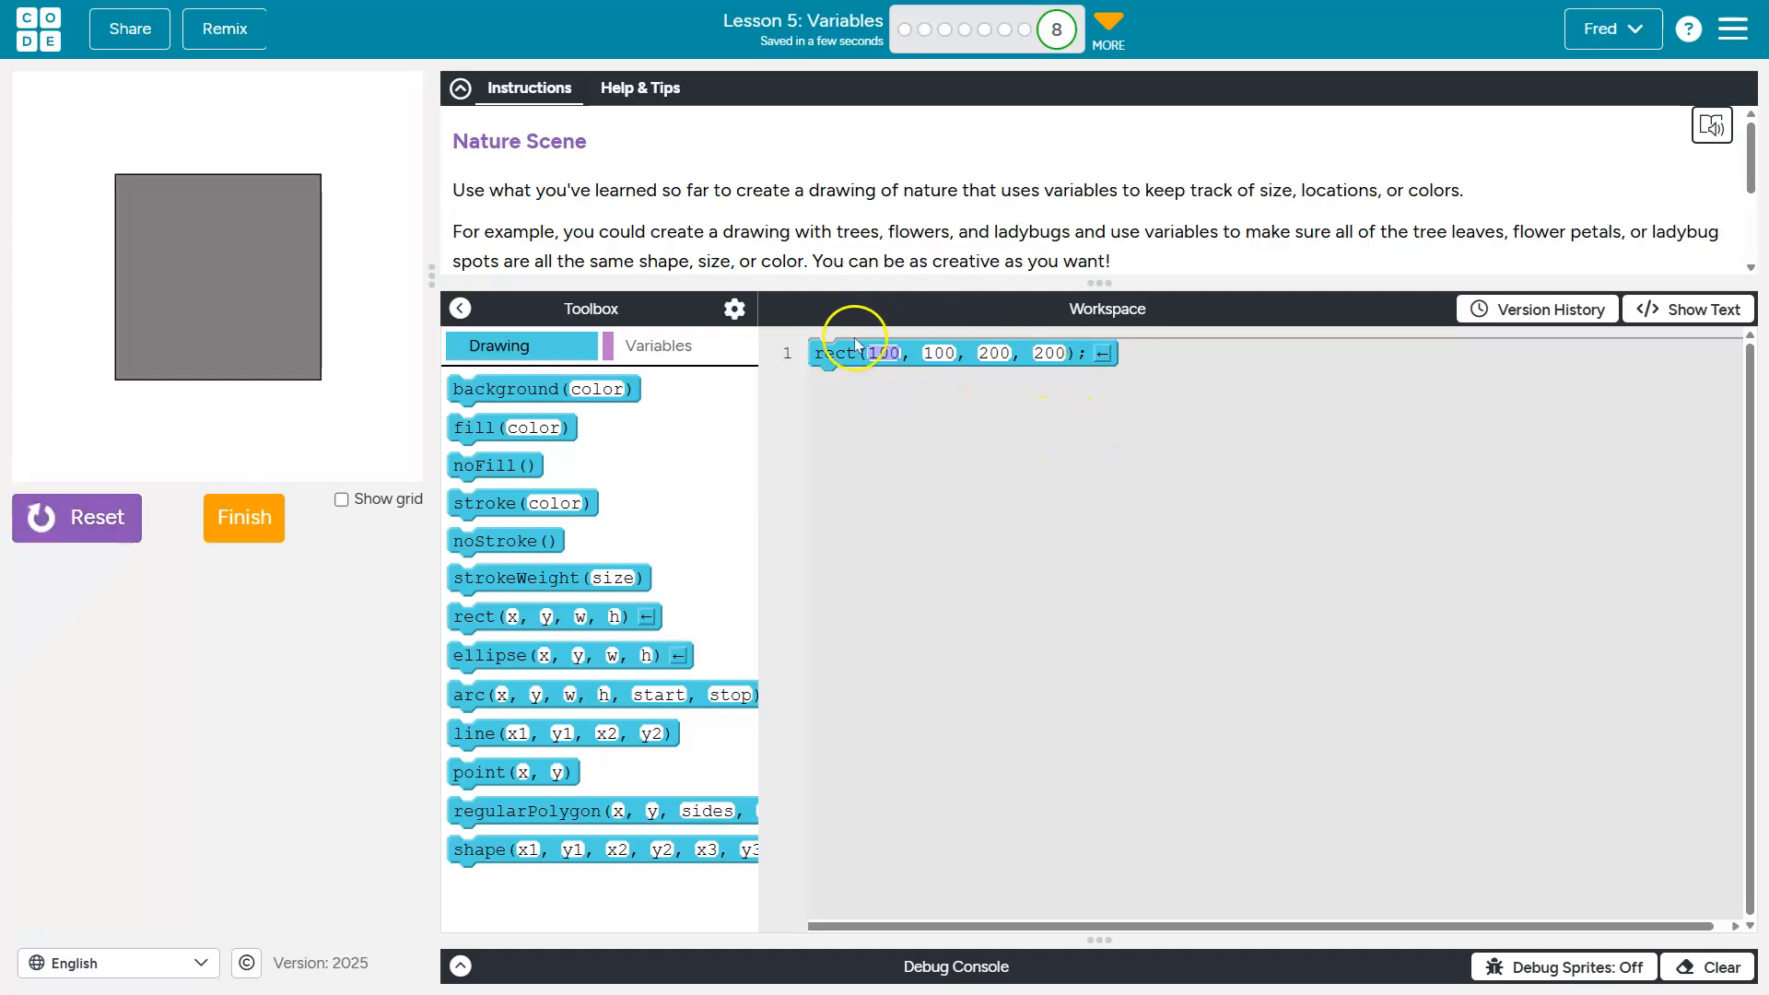
pyautogui.moveTo(553, 615)
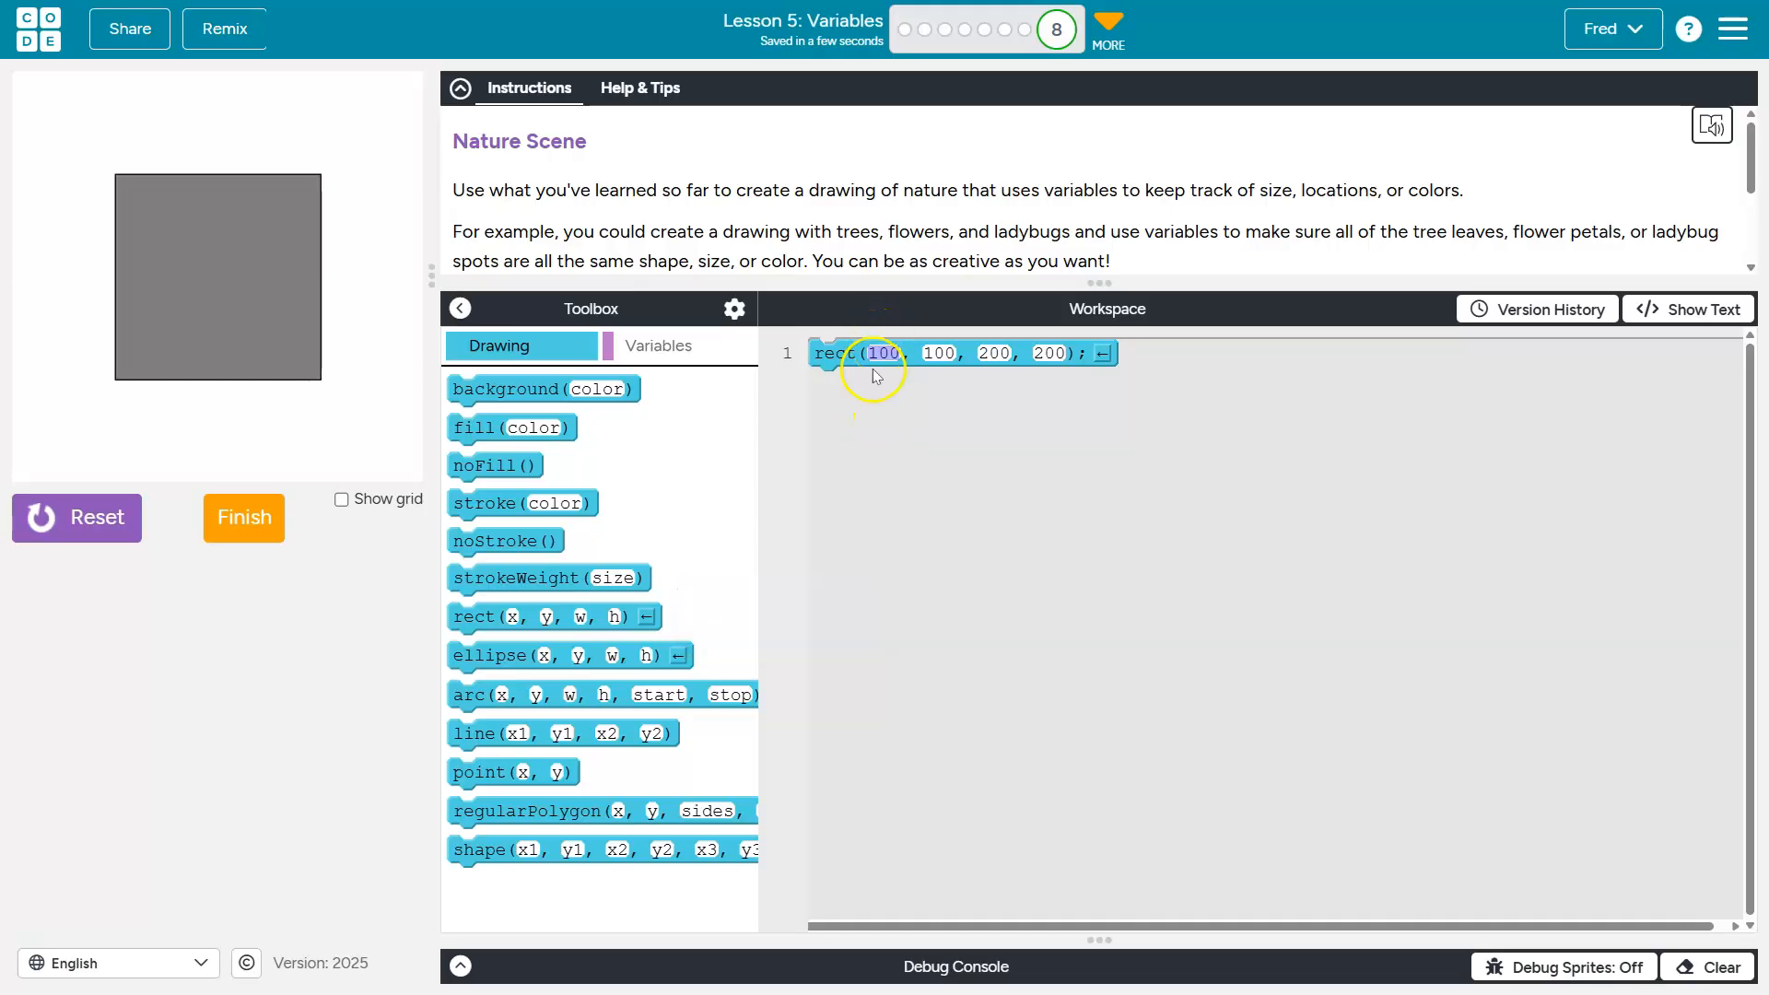
pyautogui.moveTo(121, 182)
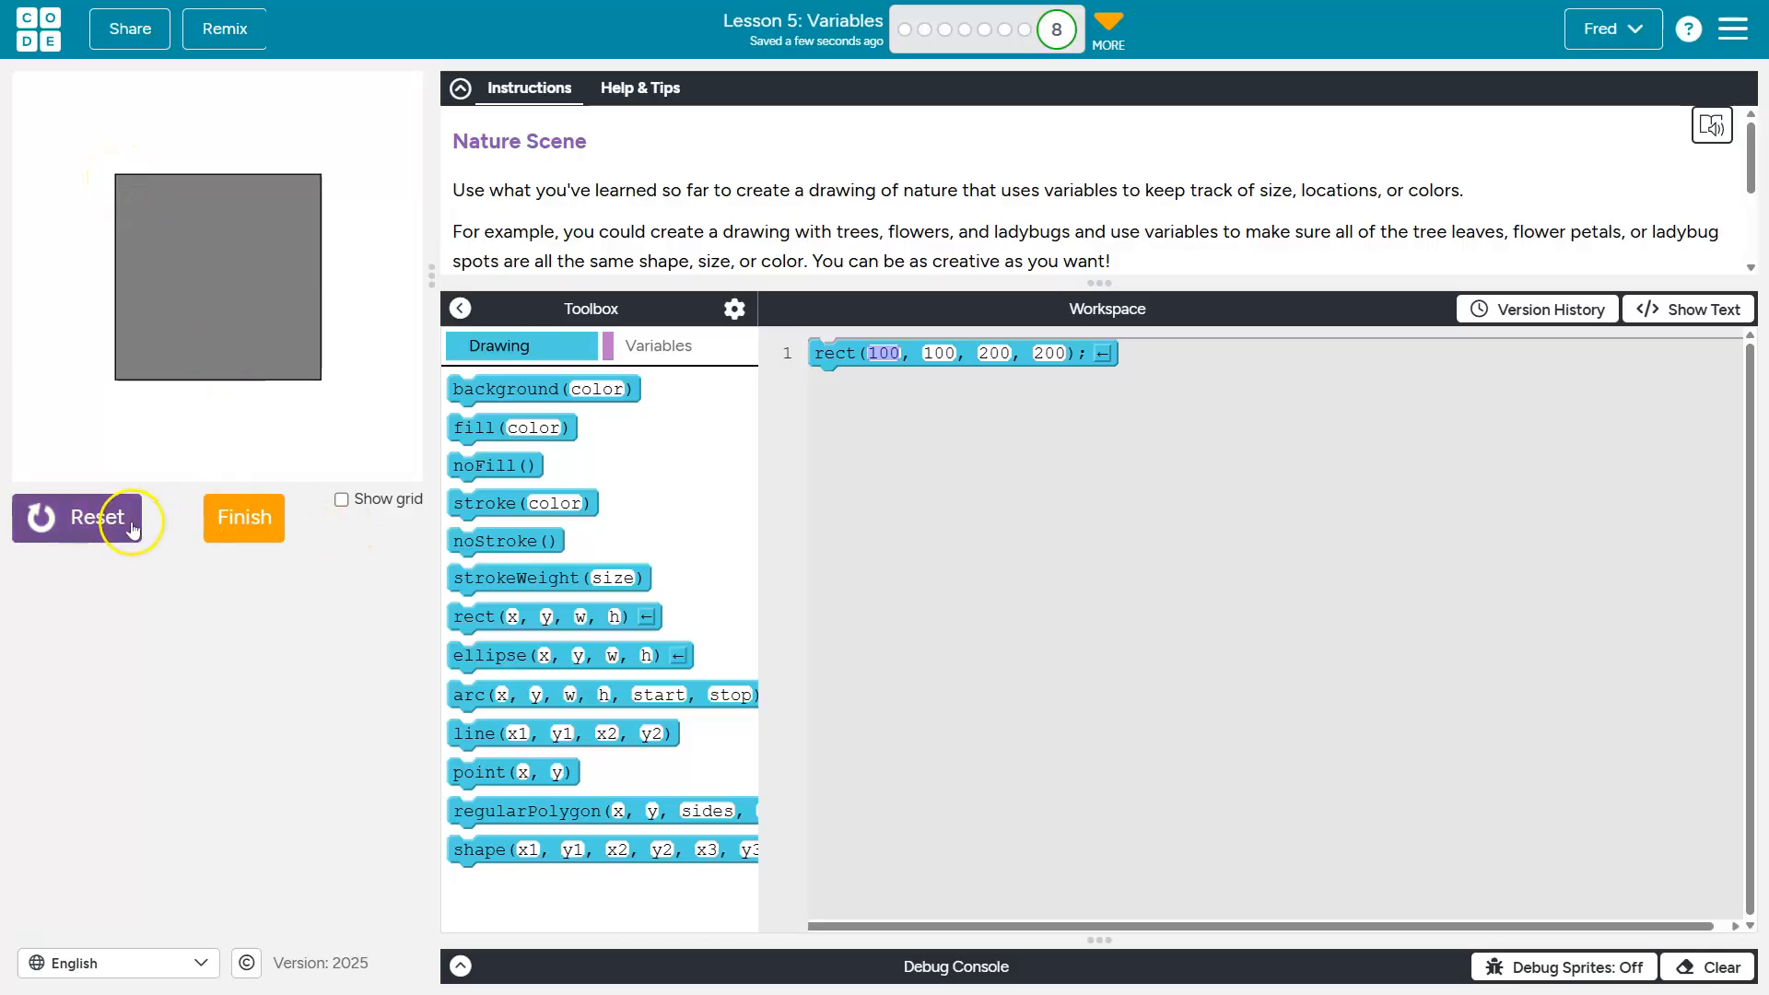
pyautogui.click(98, 516)
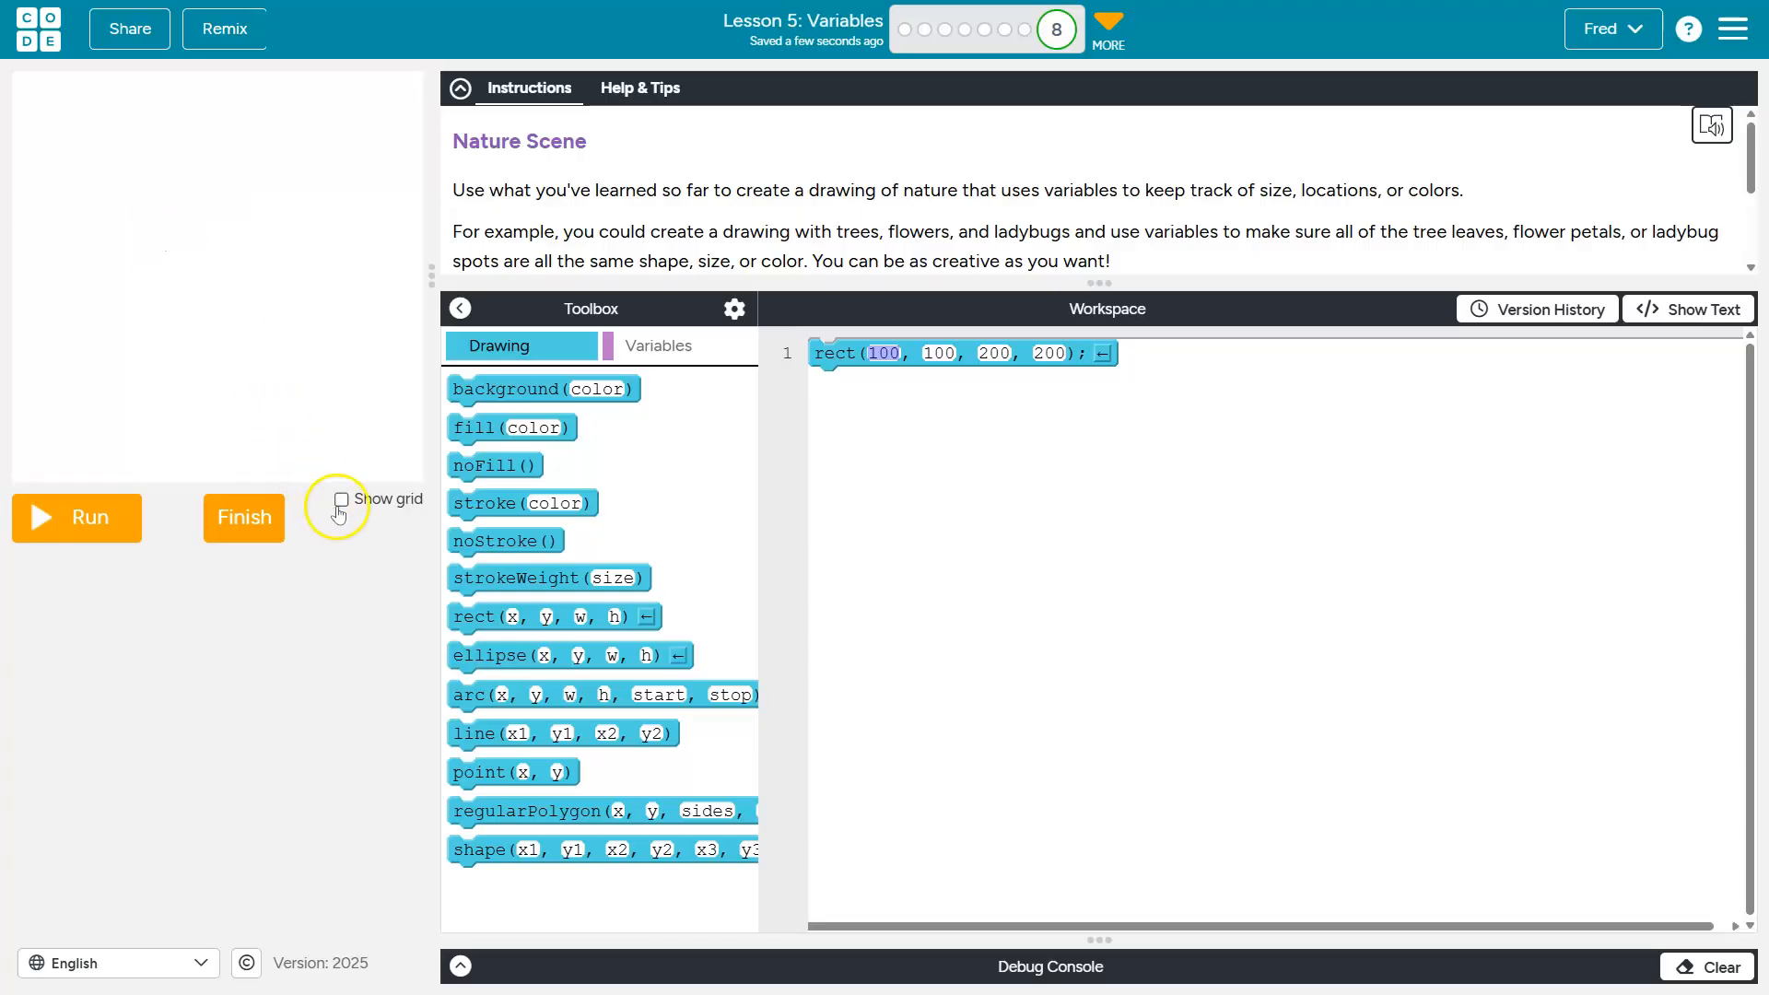
pyautogui.click(341, 499)
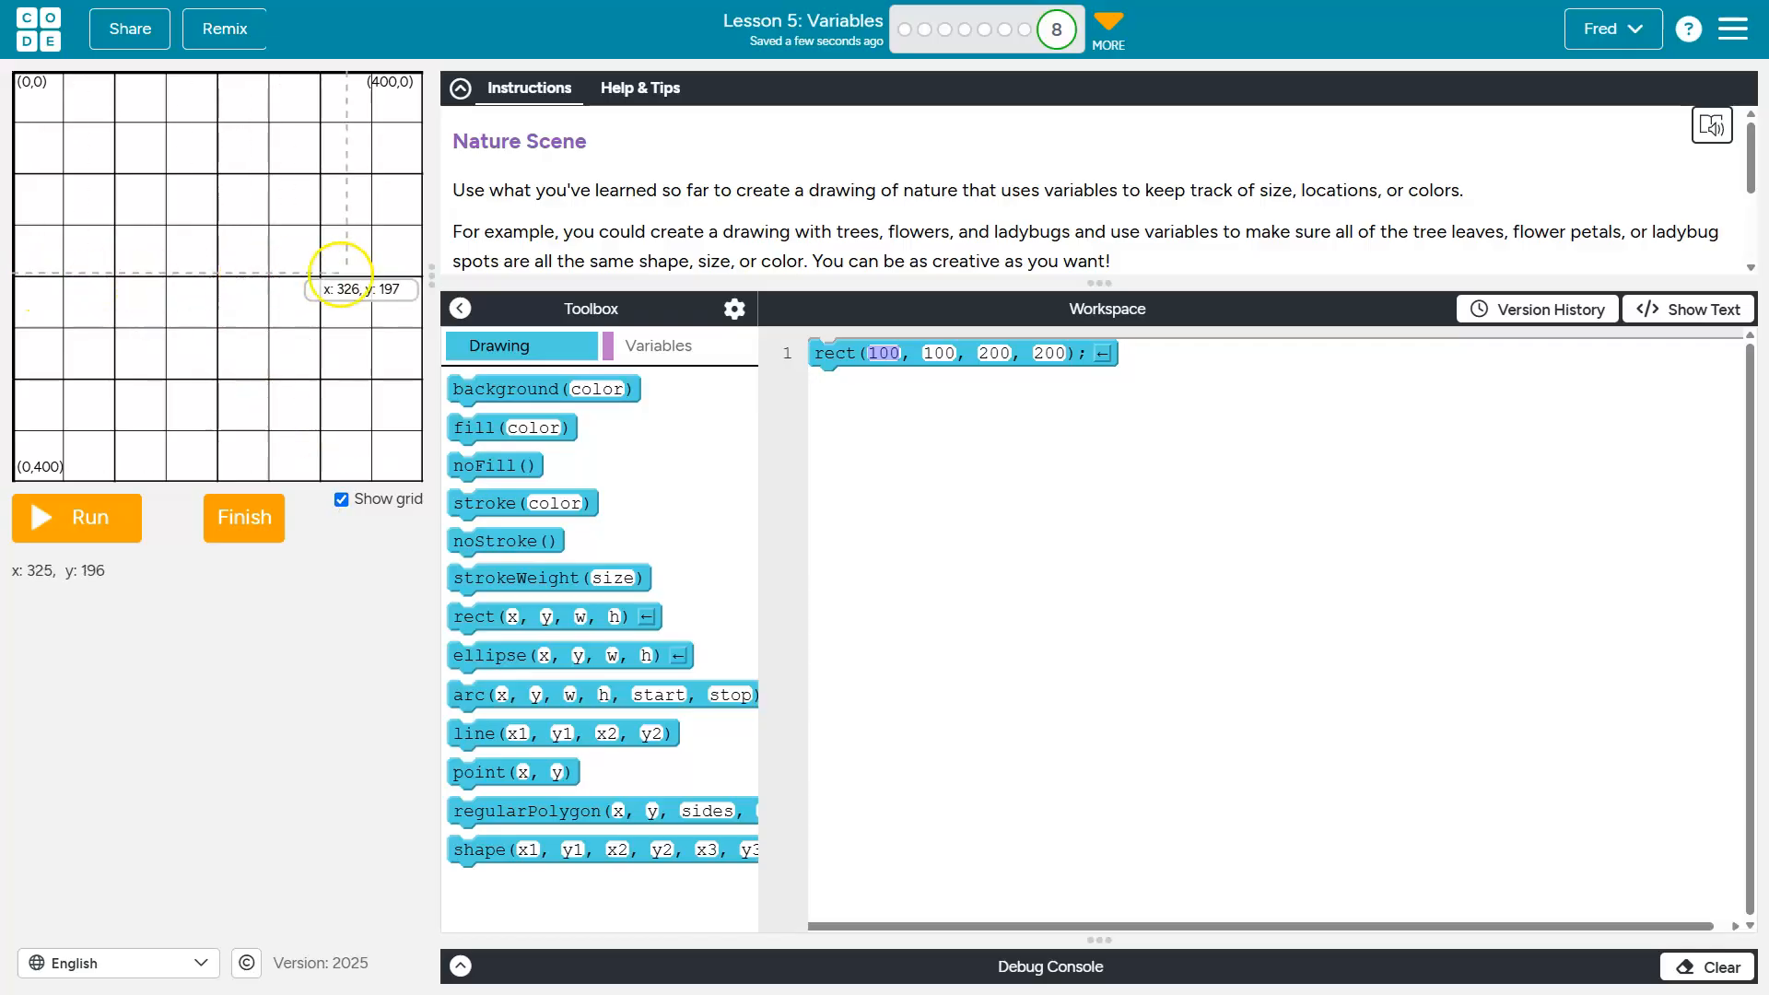
pyautogui.moveTo(394, 289)
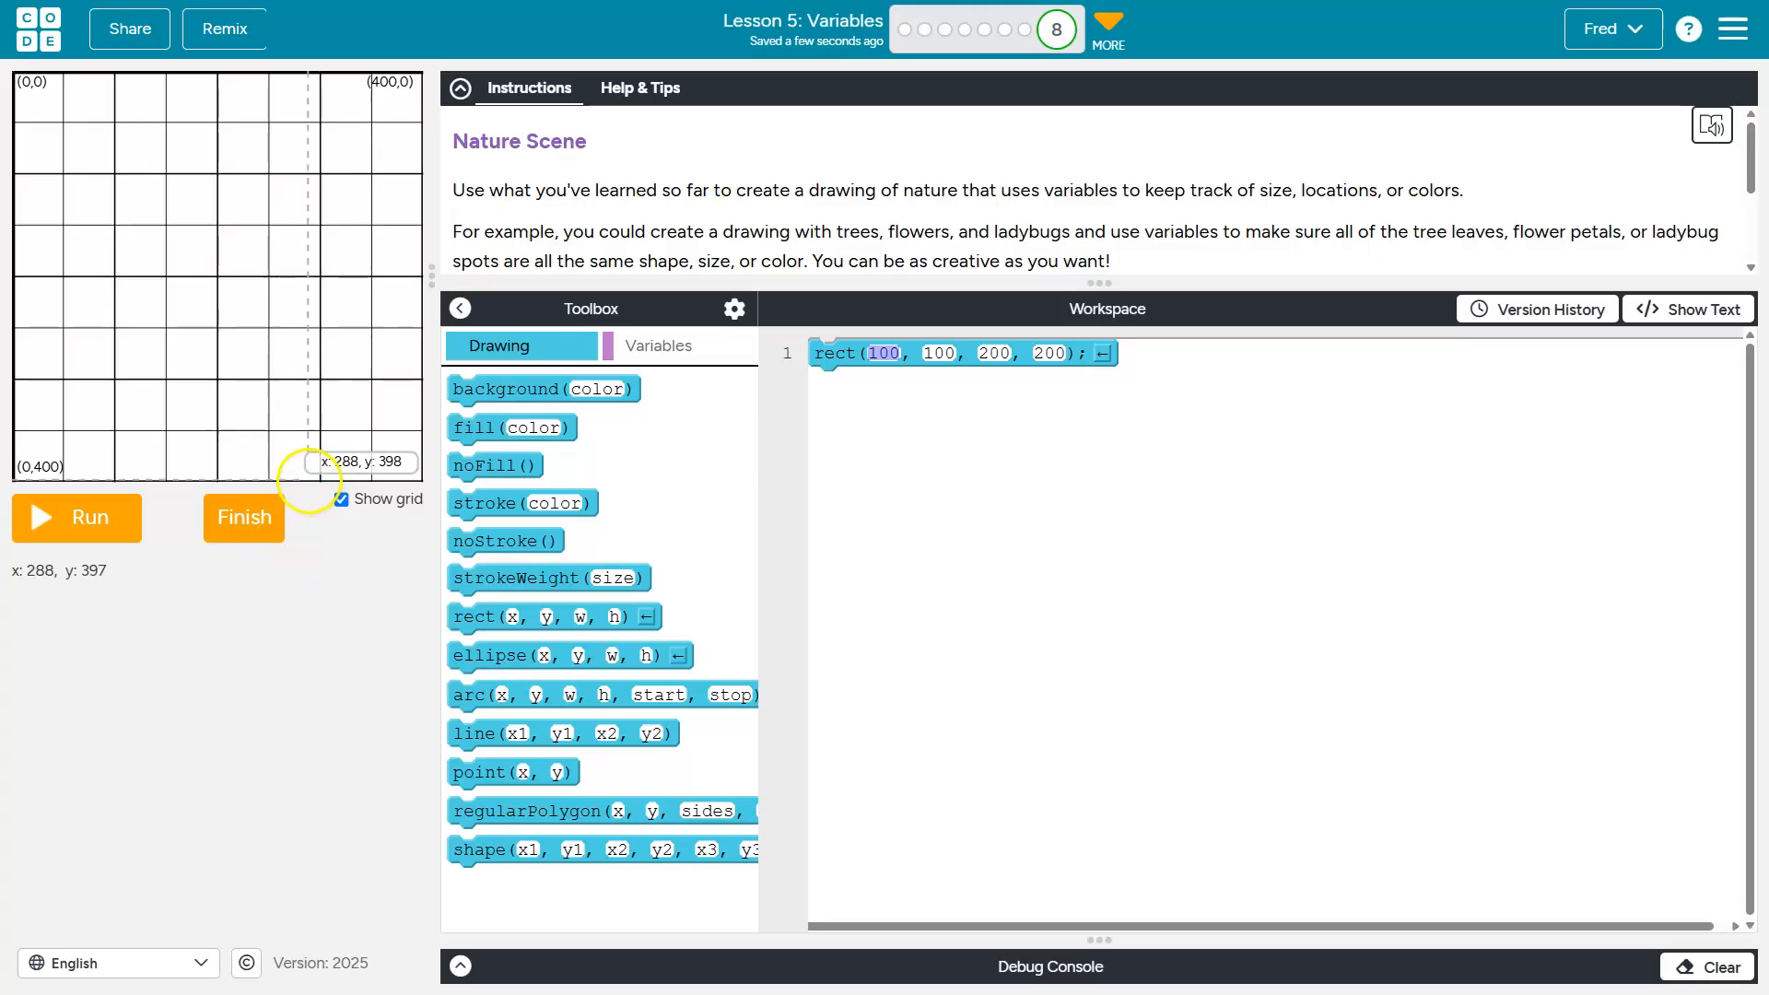
pyautogui.moveTo(349, 89)
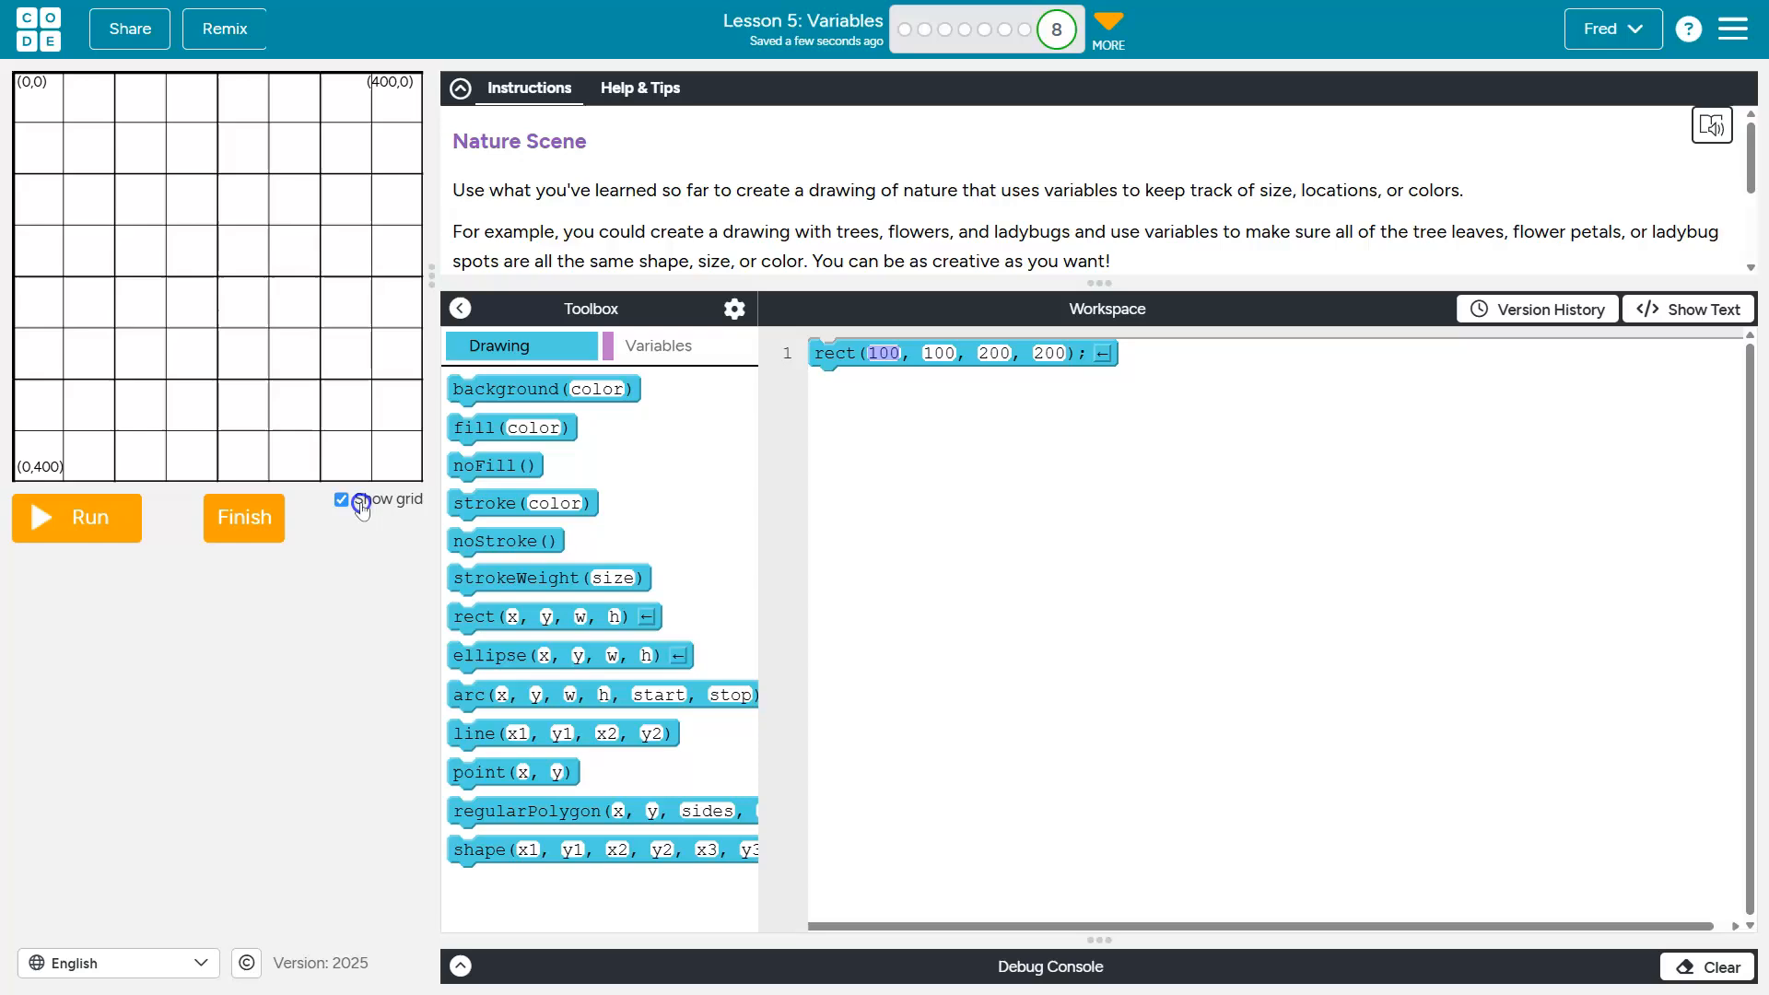
pyautogui.click(341, 499)
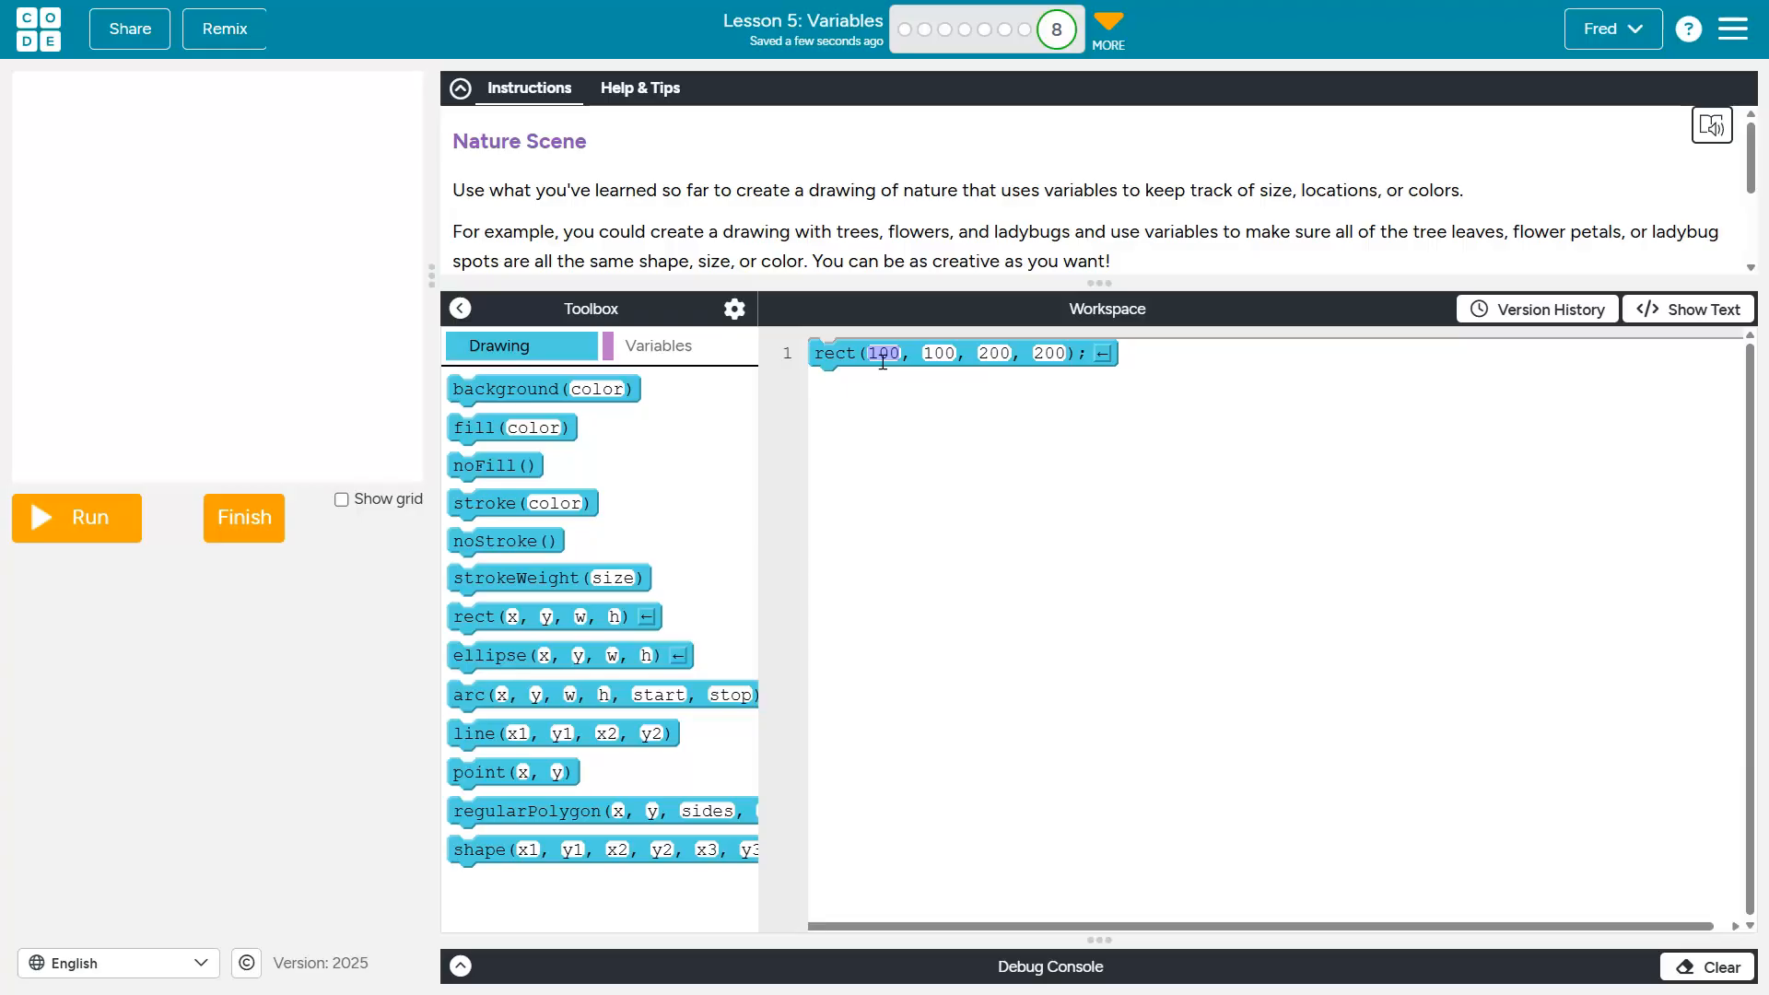
# Move the rectangle to x 0 and lower it, rerunning to check each position
pyautogui.write('0')
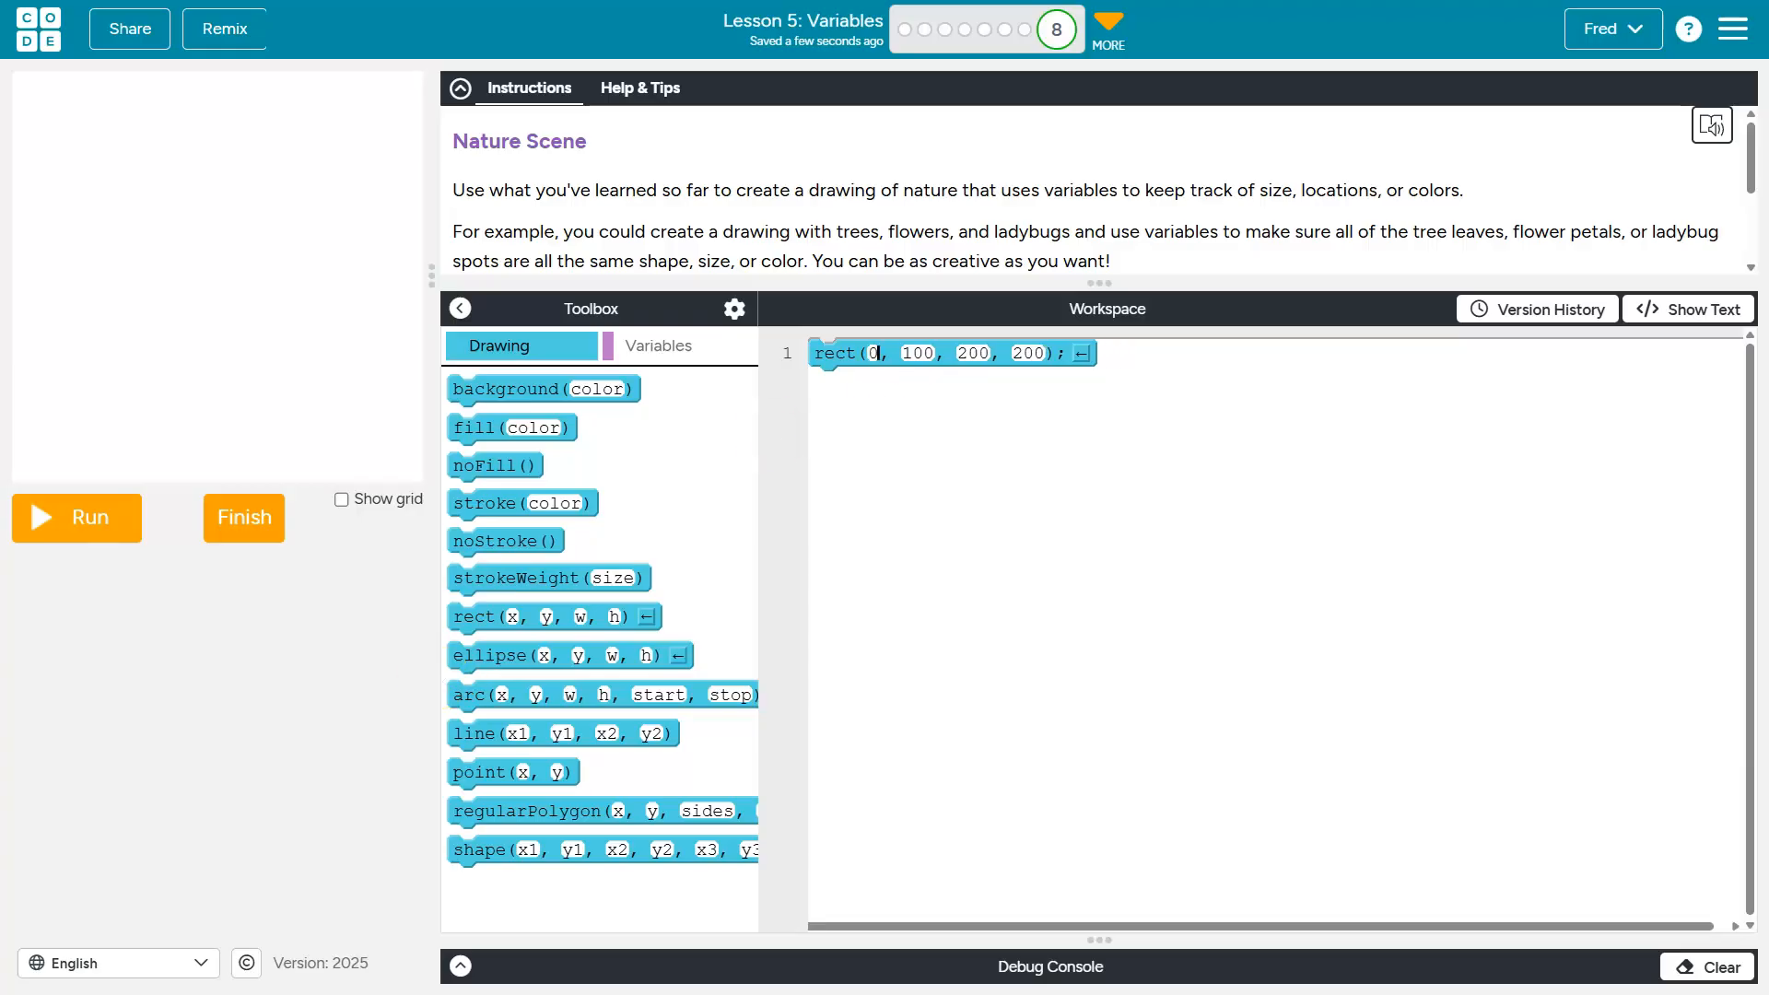
pyautogui.click(75, 518)
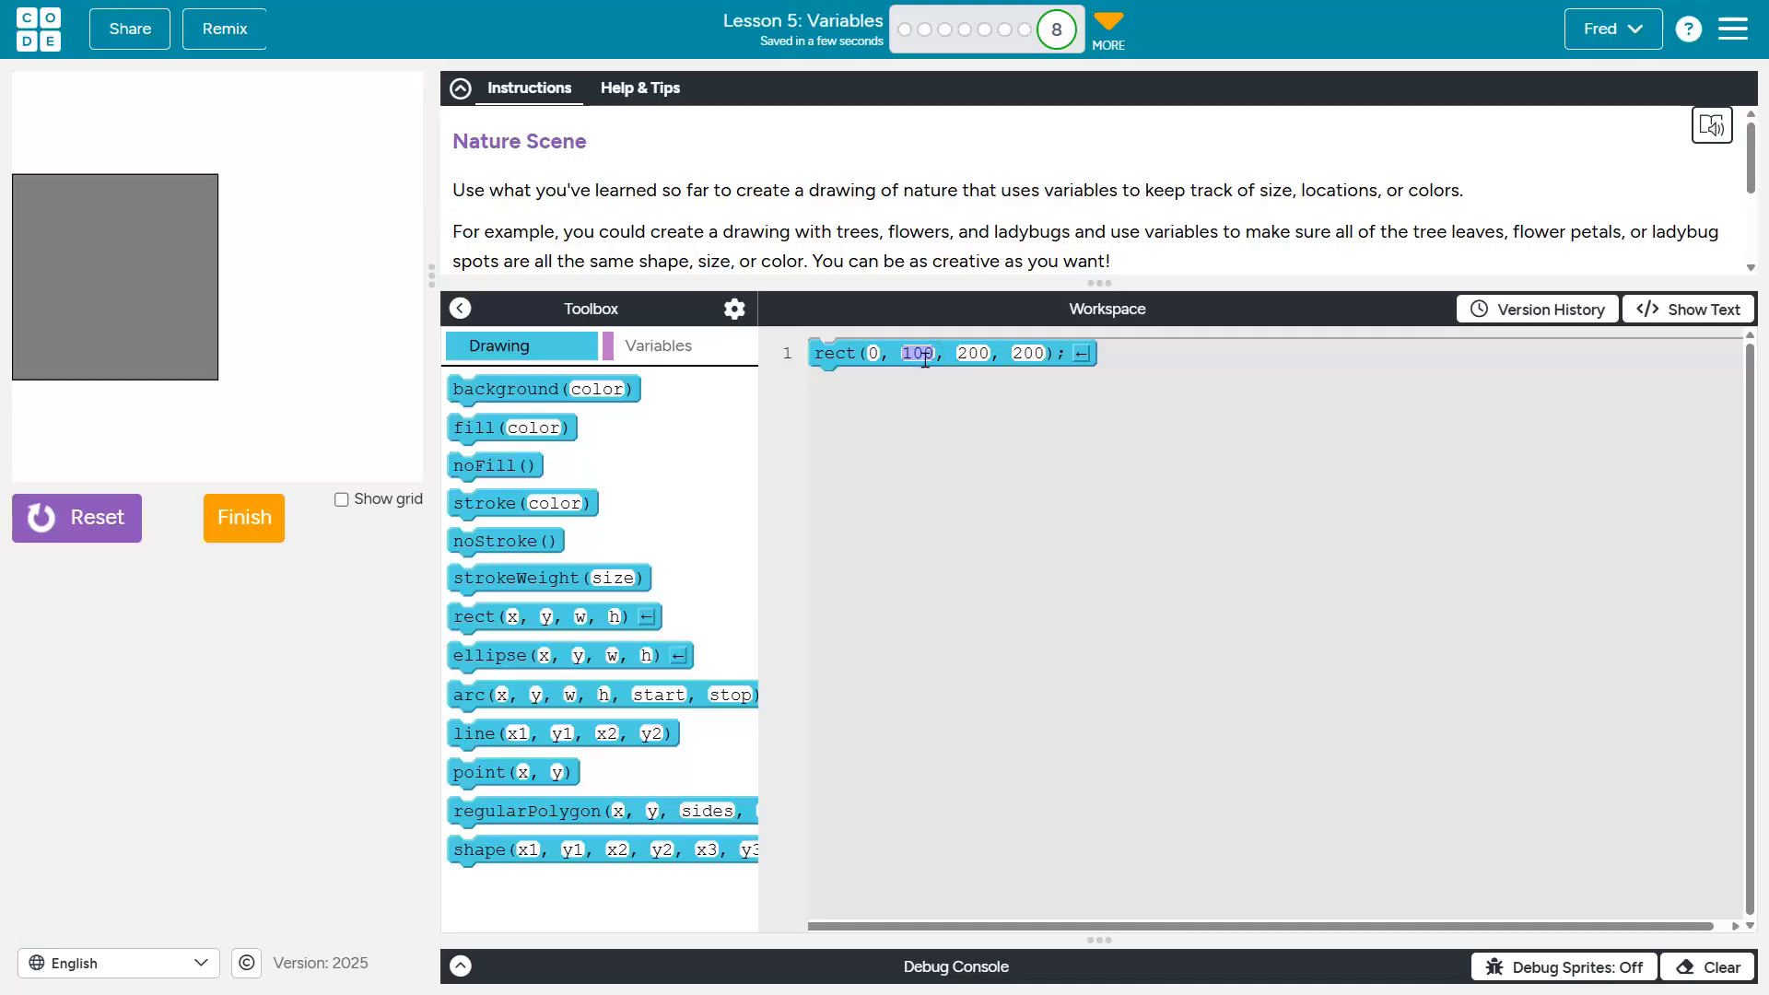
pyautogui.write('350')
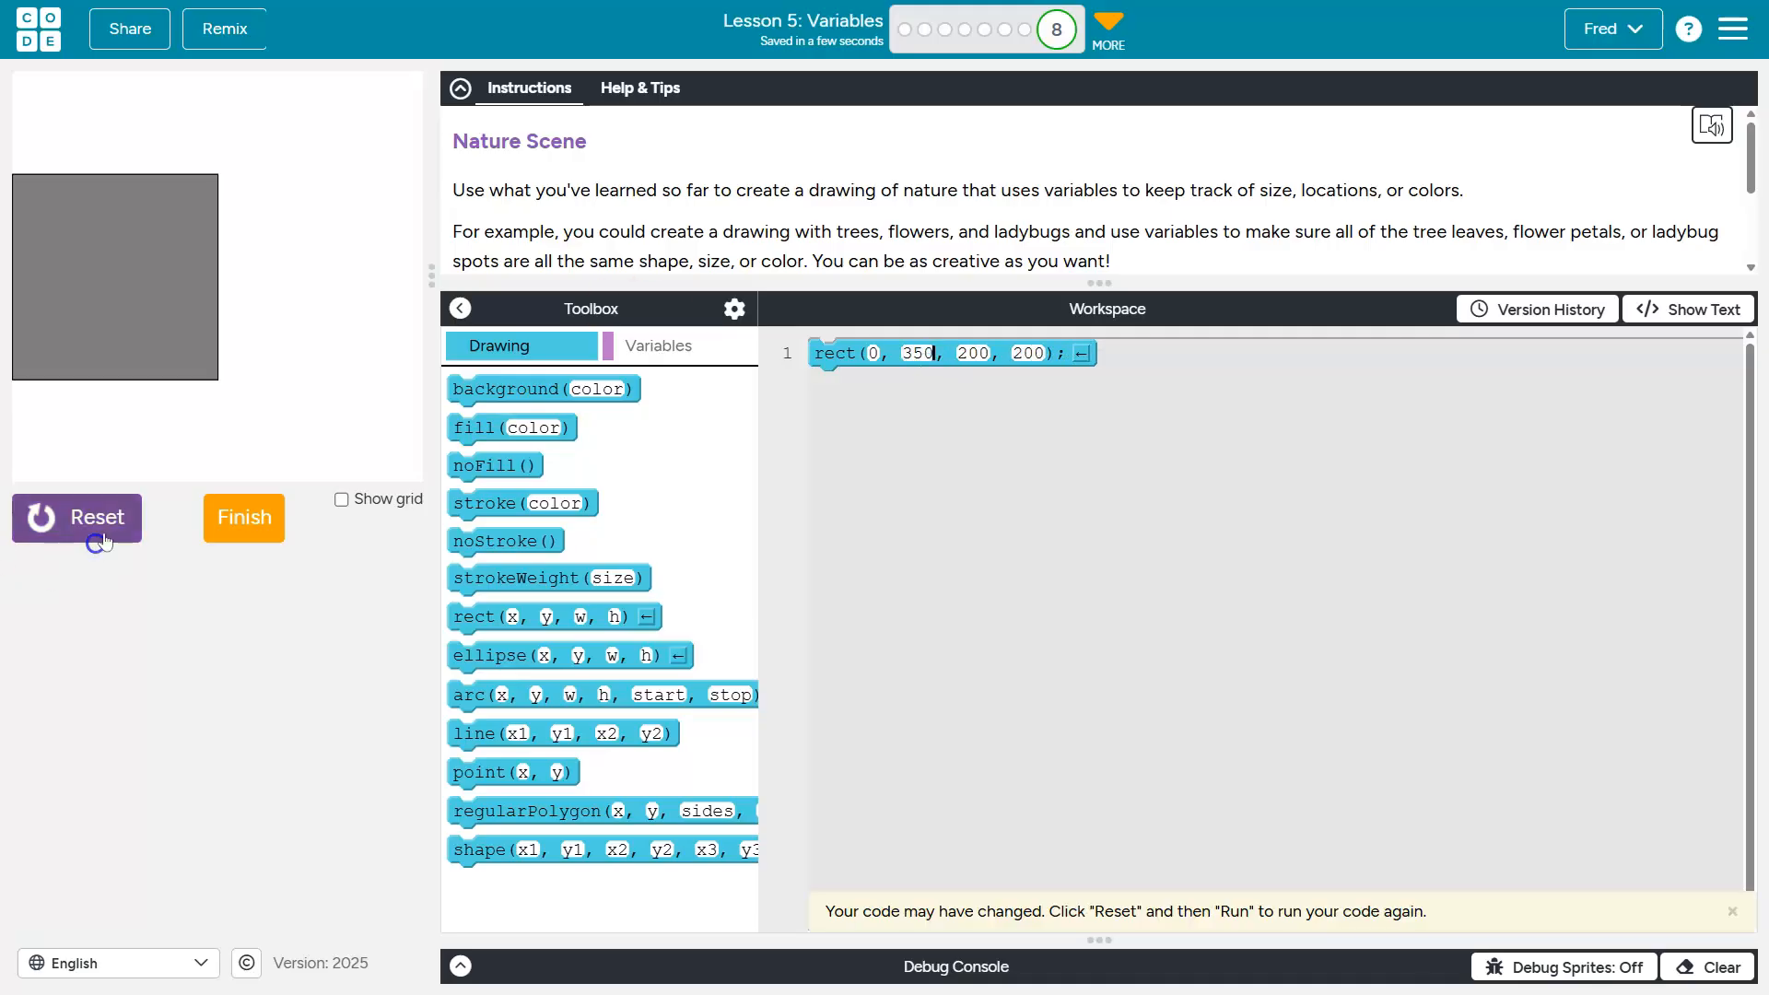
pyautogui.click(75, 518)
pyautogui.write('300')
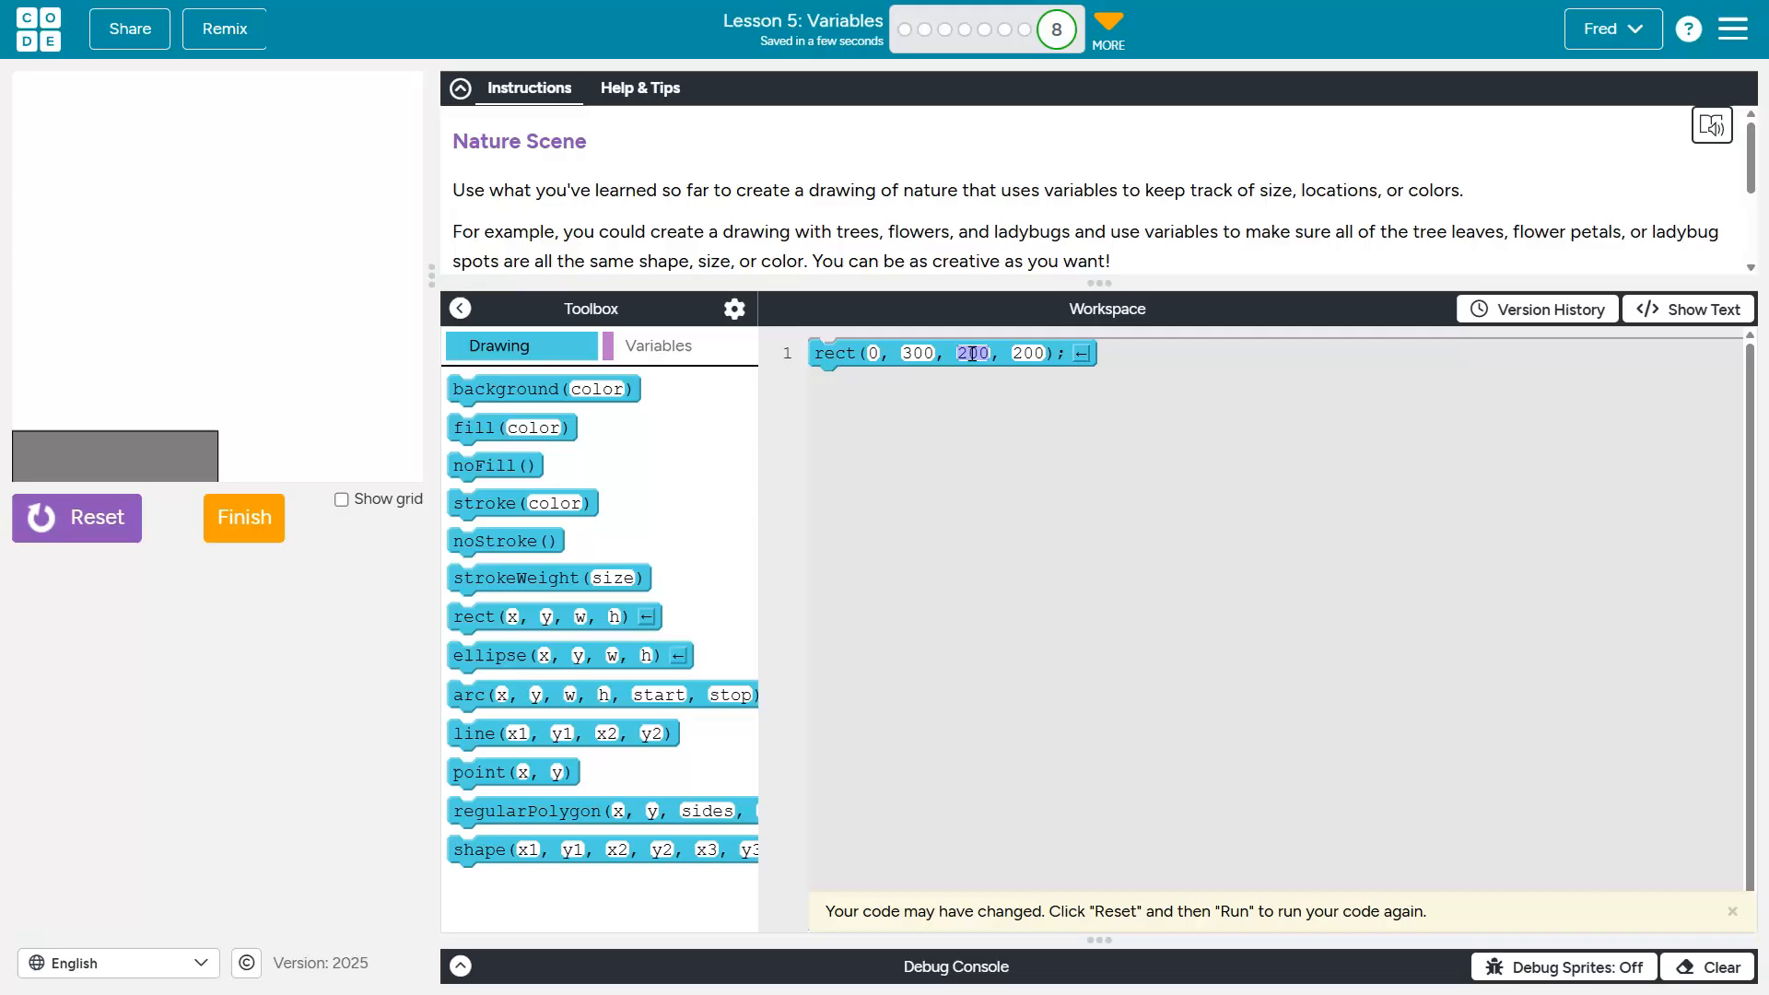
# Widen the rectangle to 400 and set its height to 100, drawing the ground strip
pyautogui.write('400')
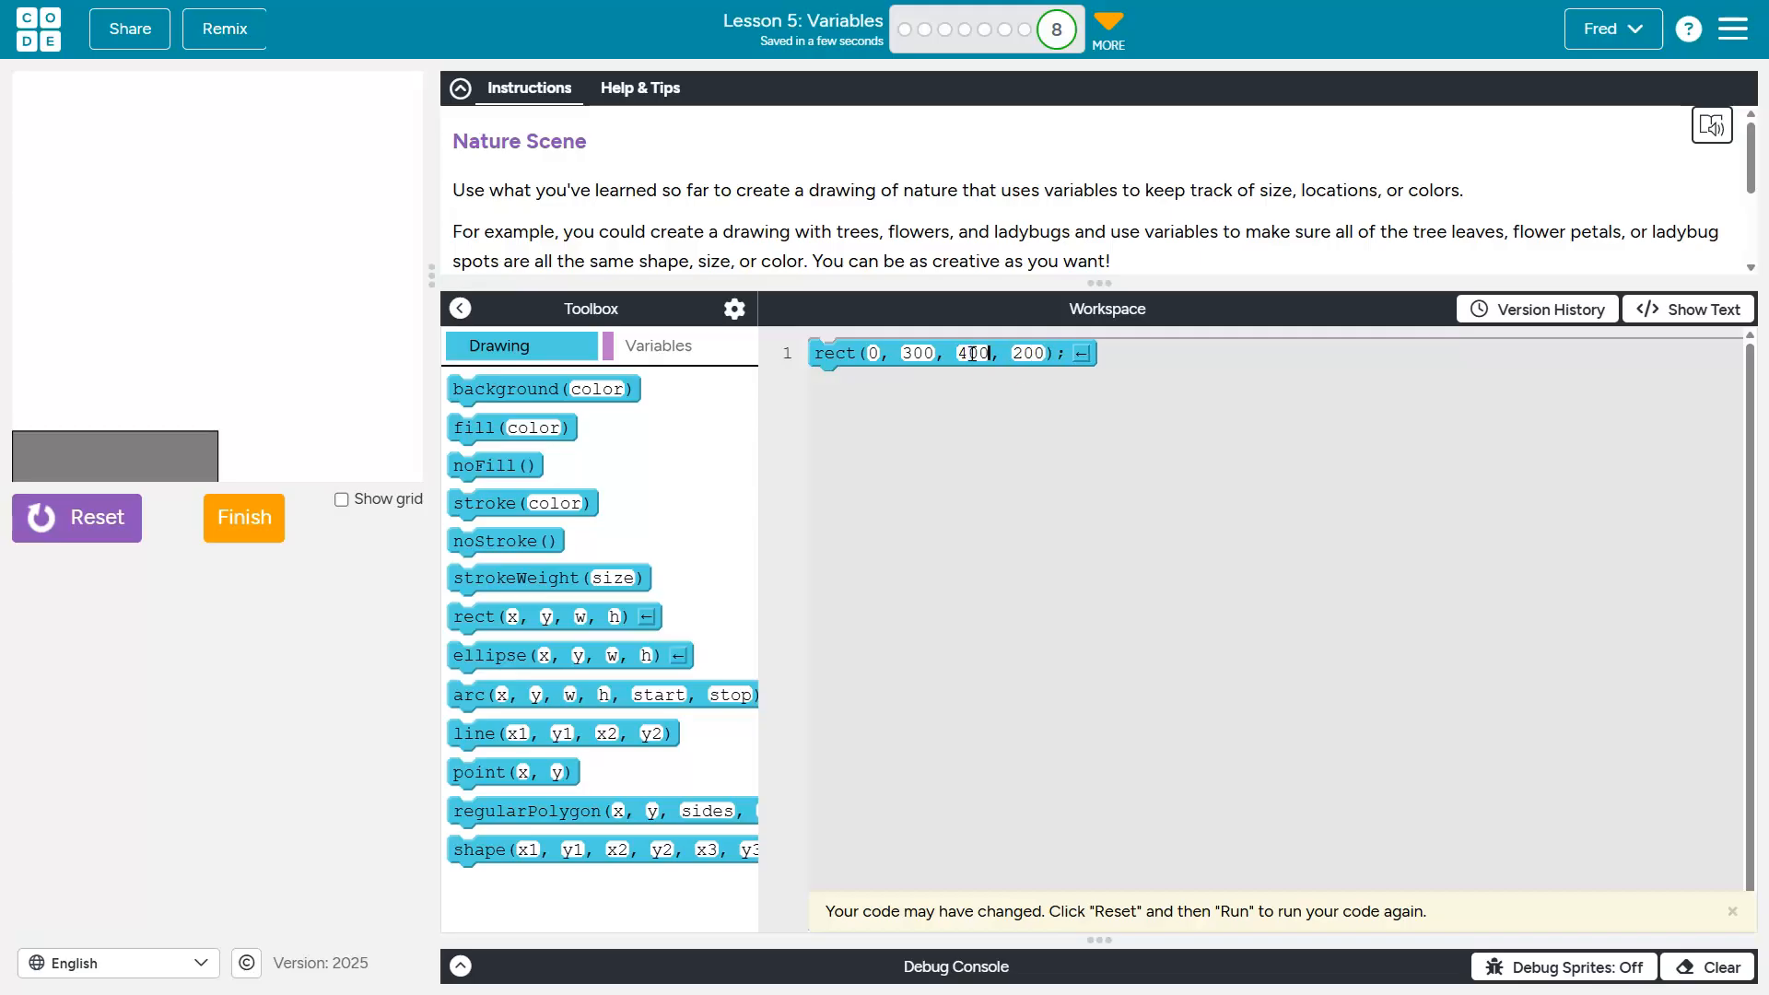
pyautogui.doubleClick(1026, 354)
pyautogui.write('100')
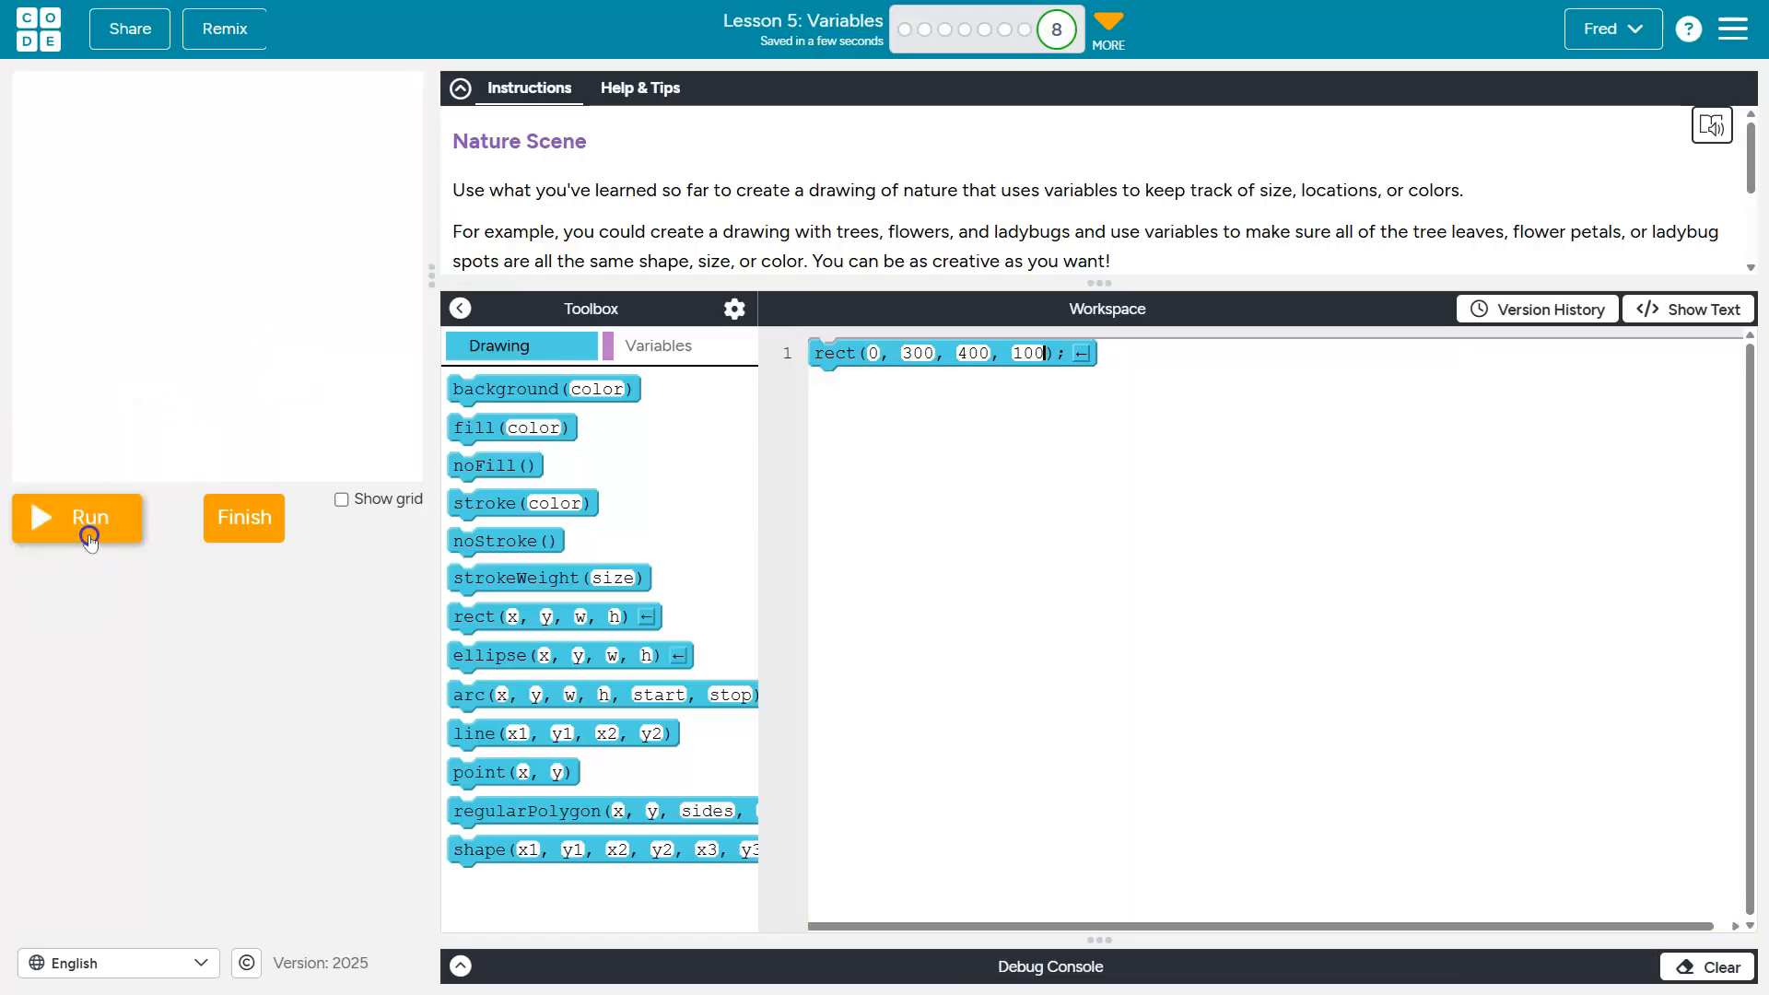
pyautogui.click(88, 517)
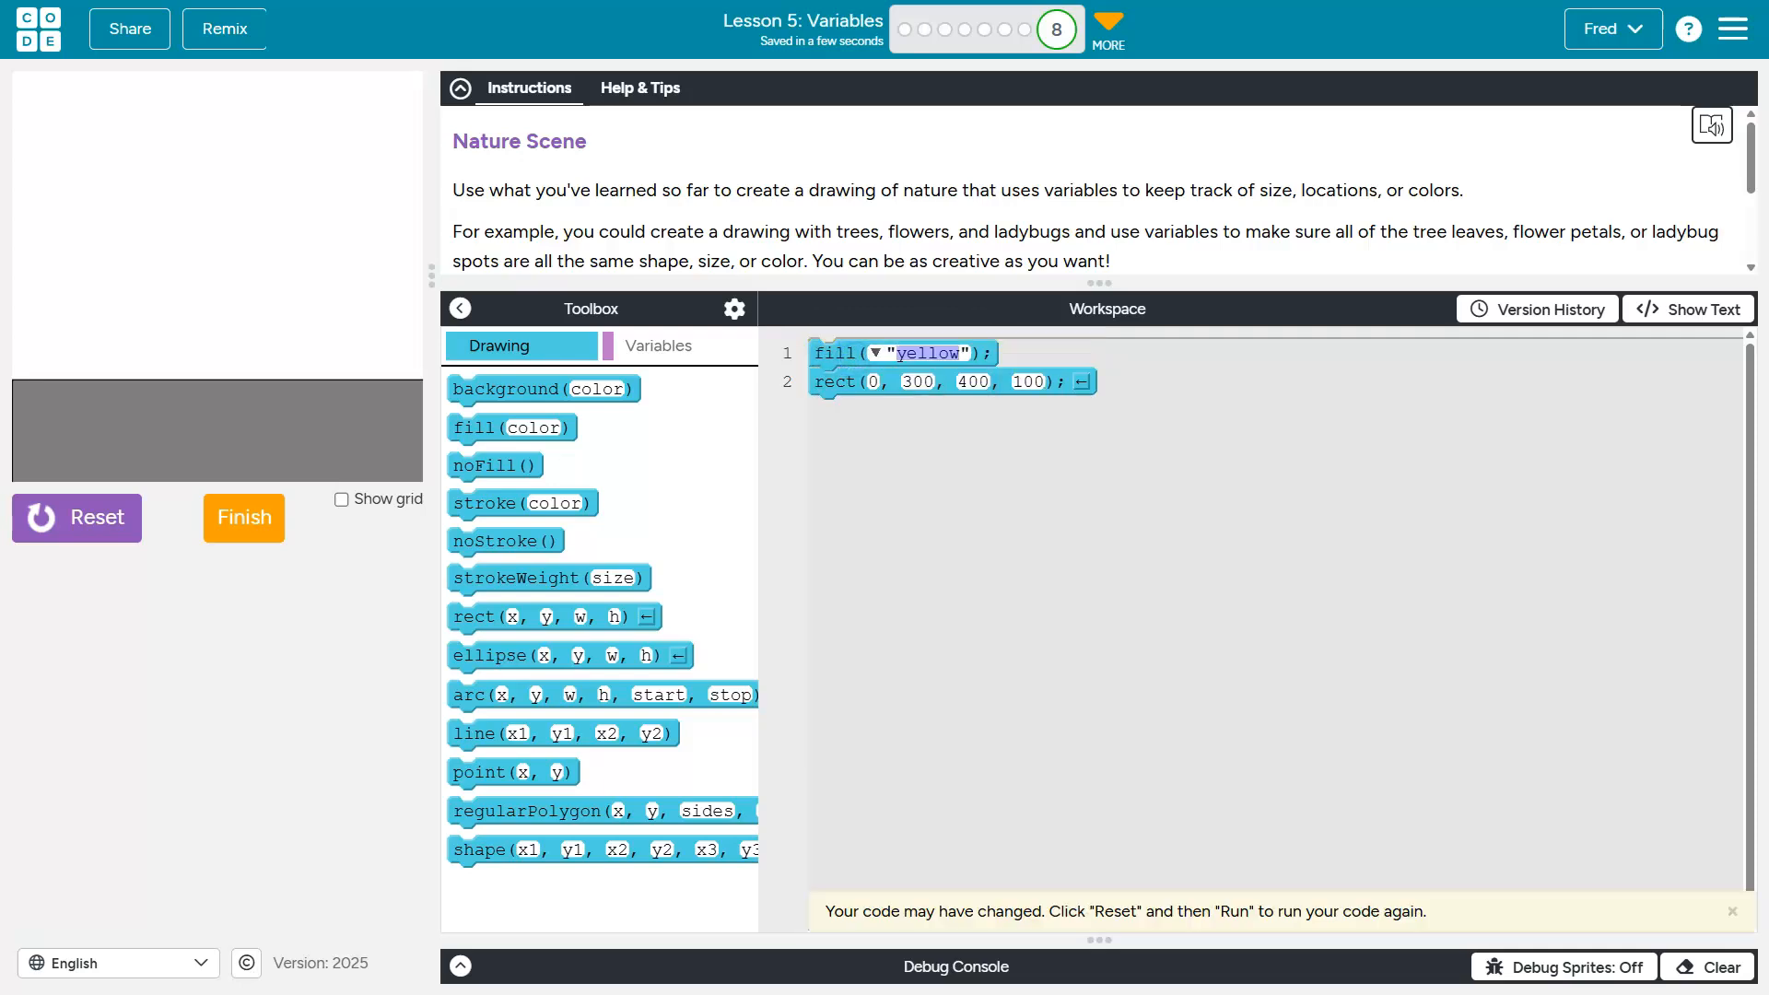
# Fill the ground brown with rgb(150, 100, 50) and add a light-blue rgb(200, 230, 255) background
pyautogui.click(875, 352)
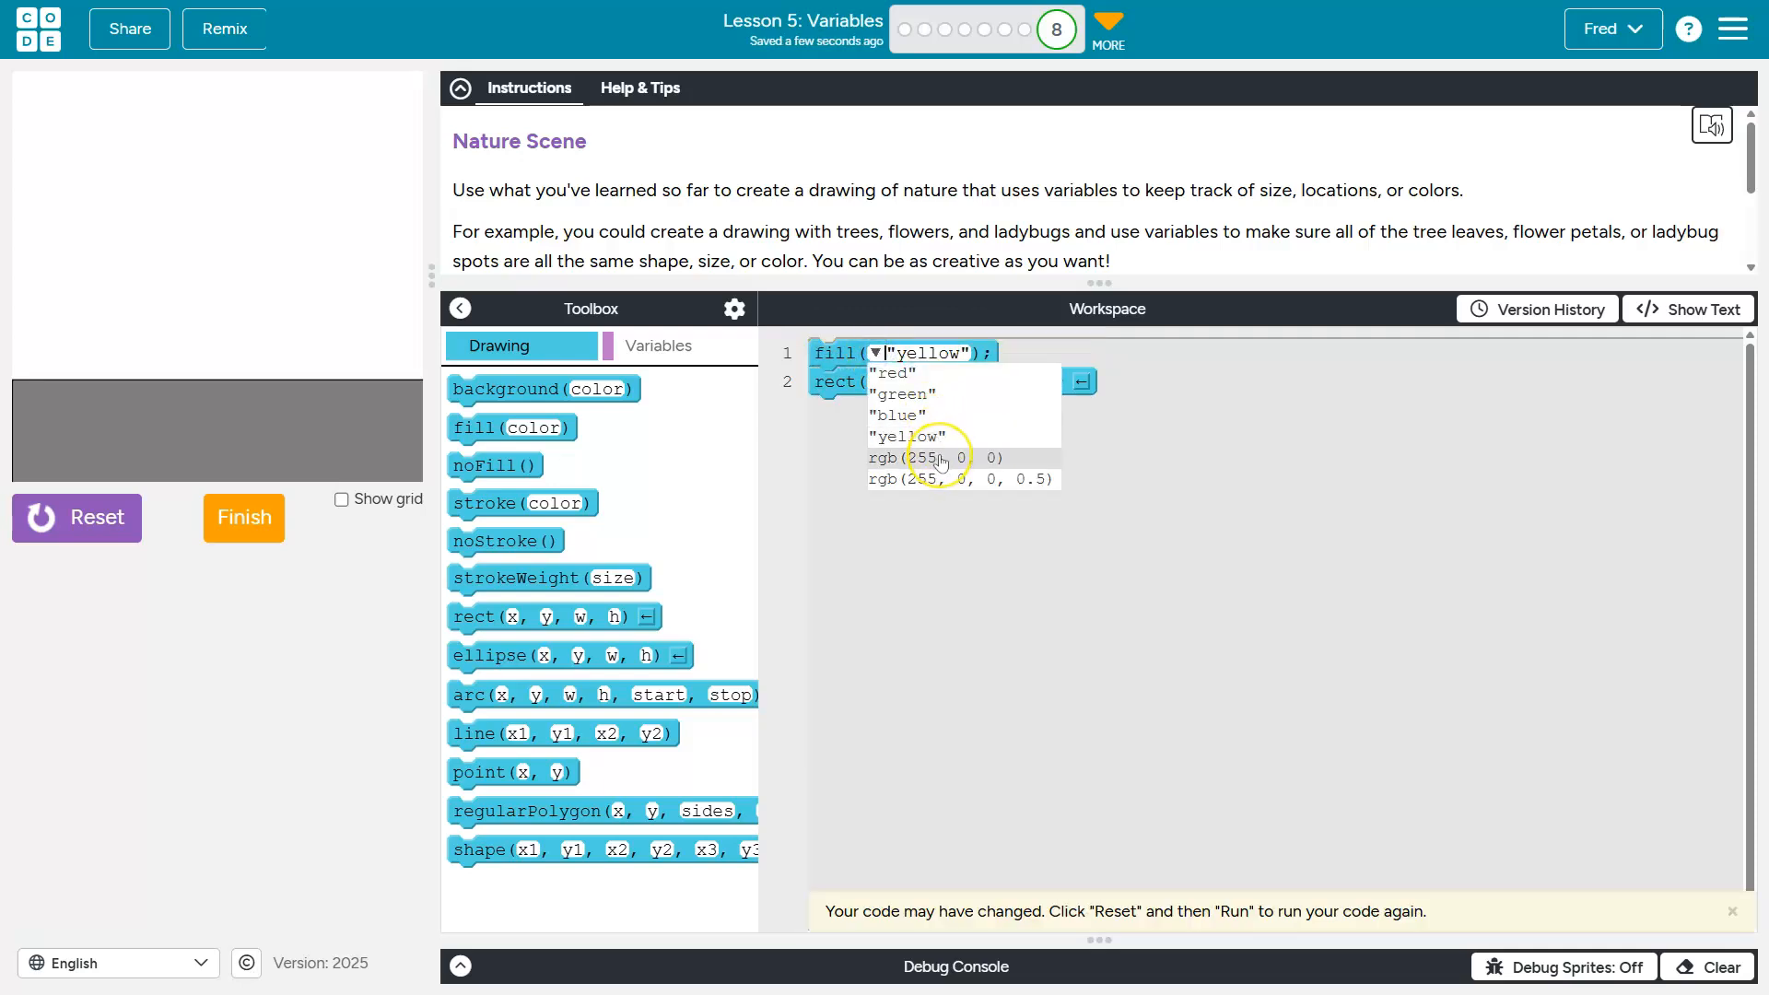
pyautogui.click(914, 457)
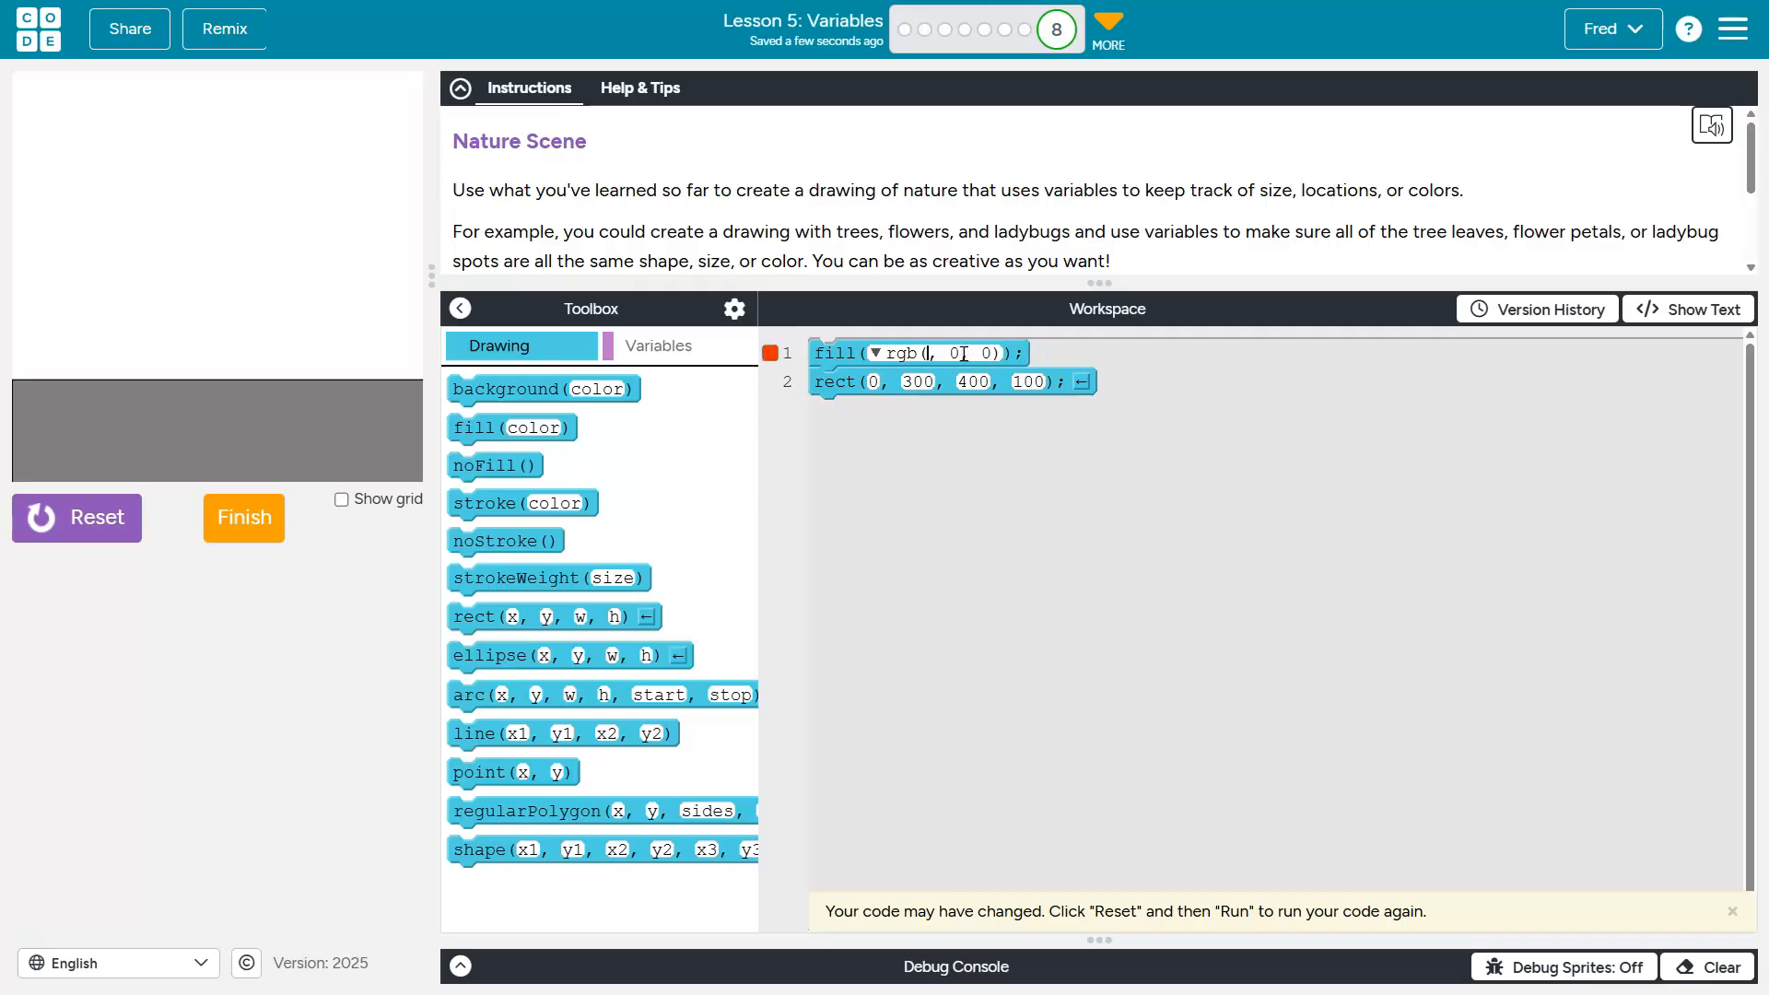
pyautogui.write('150')
pyautogui.write('200')
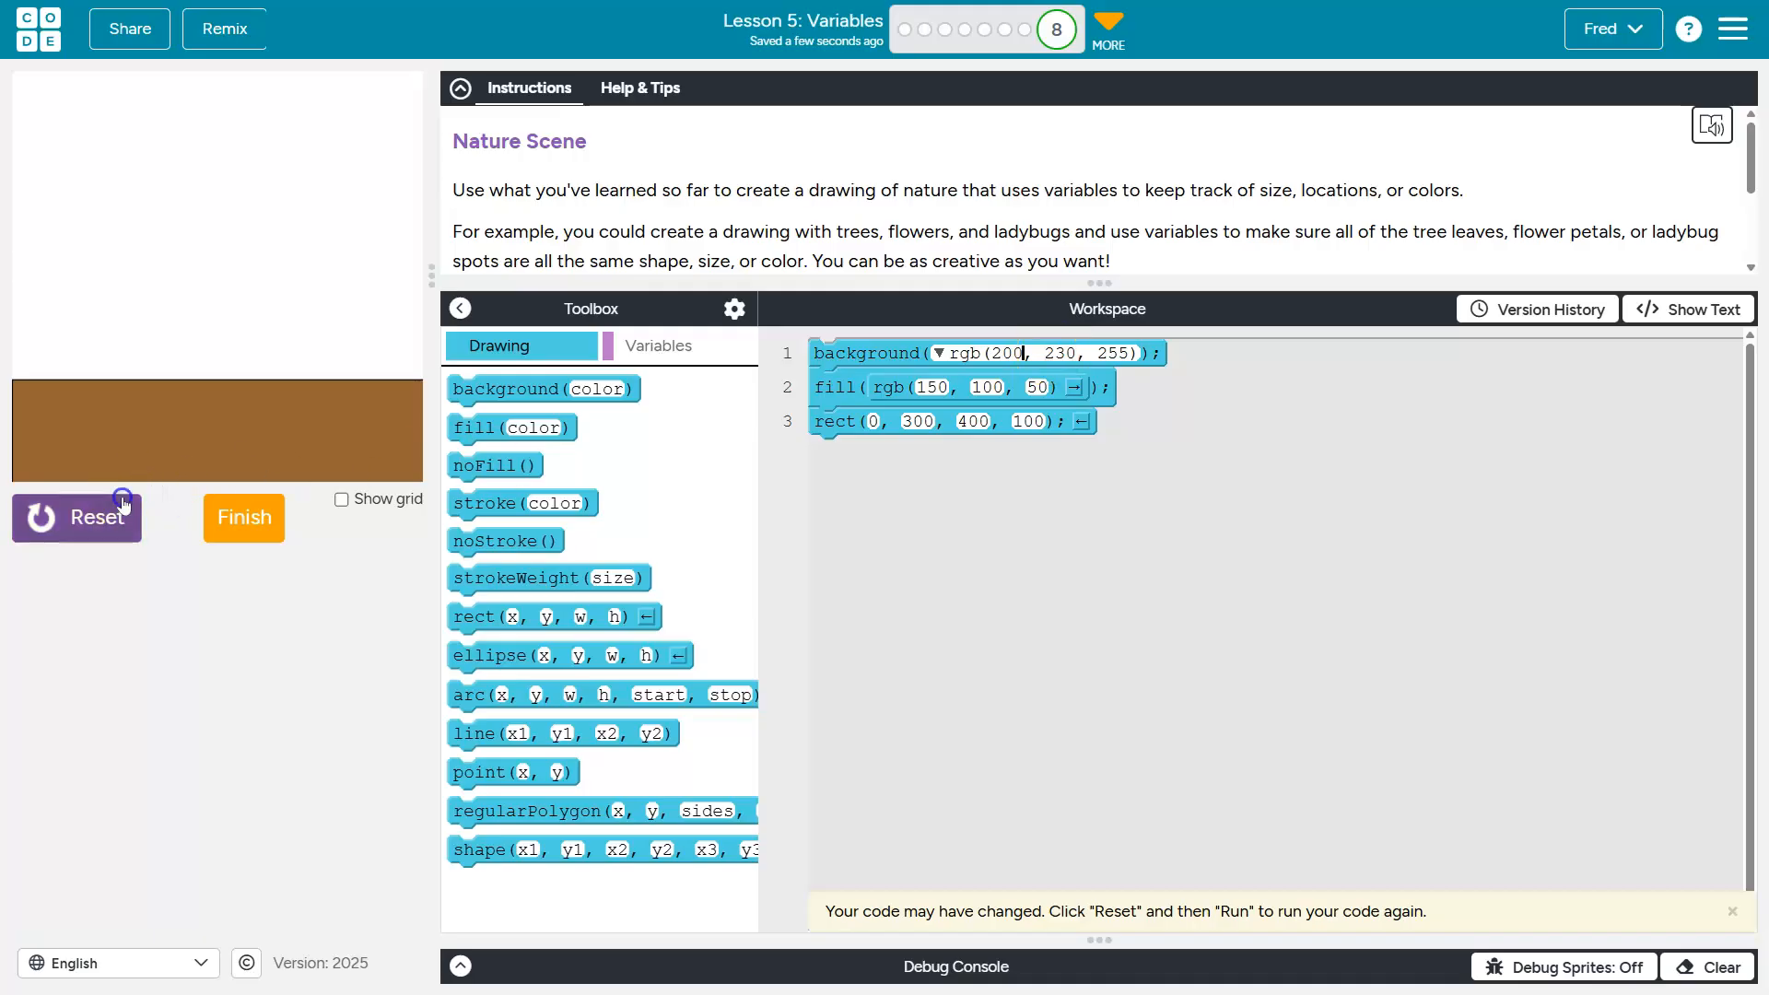
pyautogui.click(76, 518)
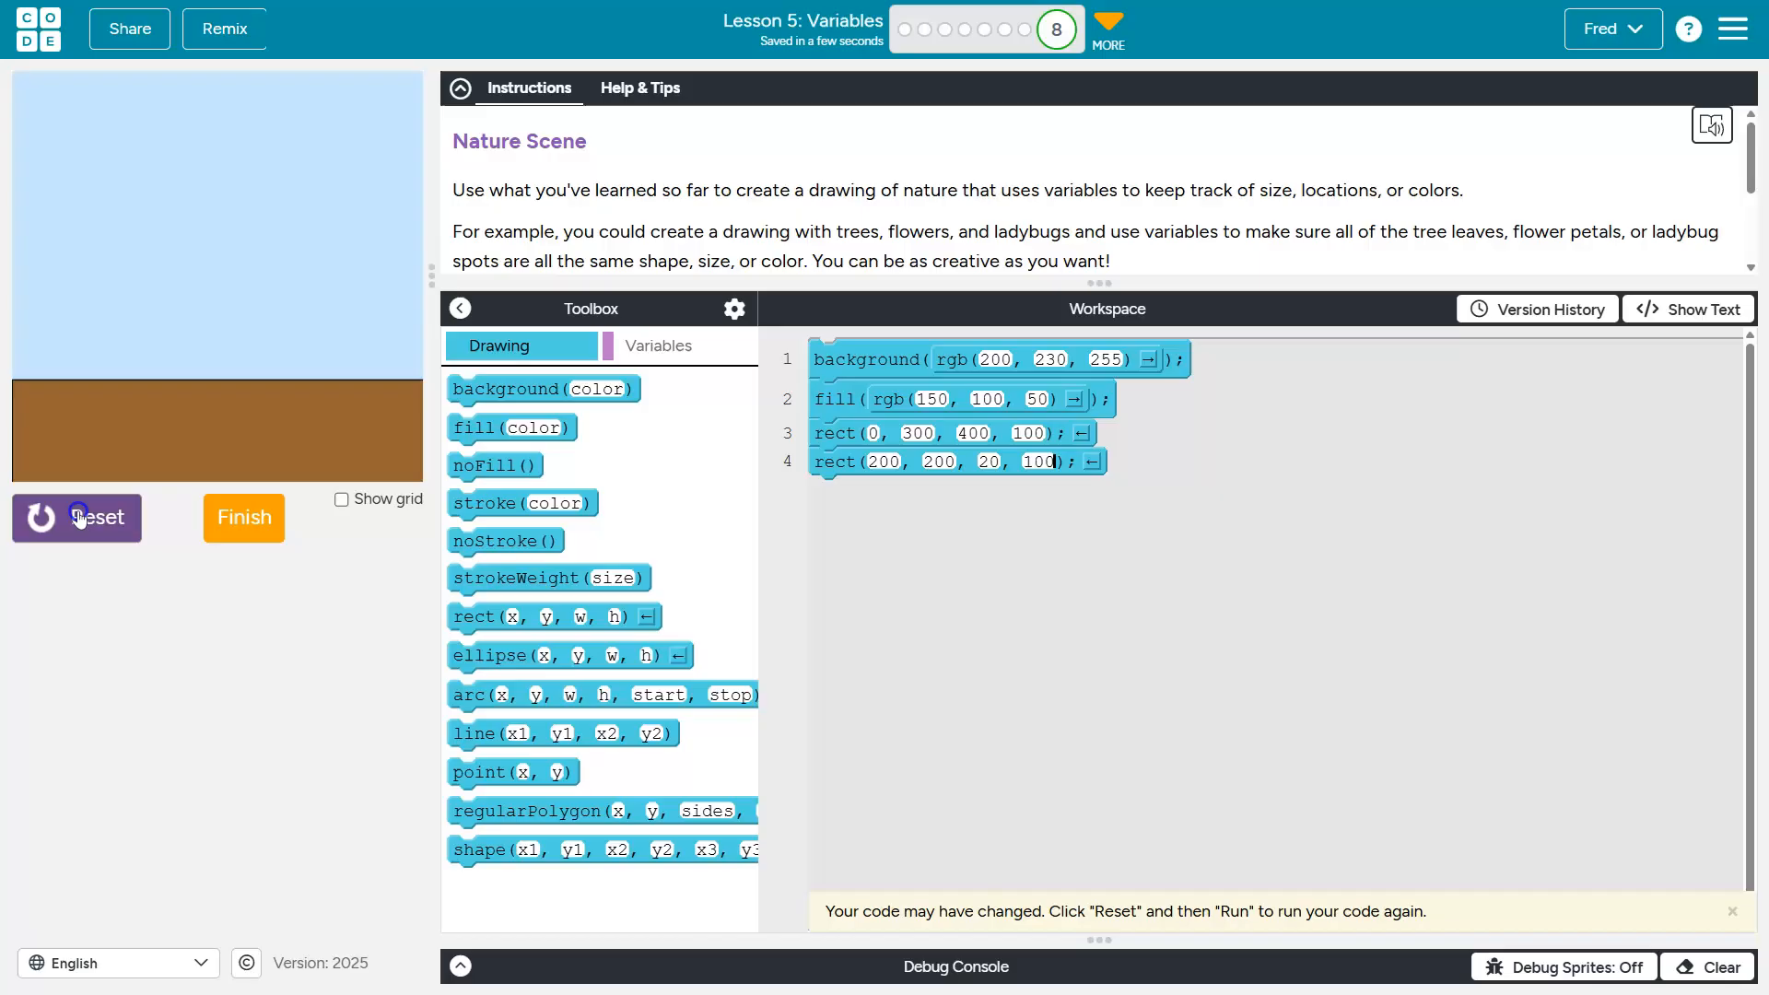
# Add a dark brown trunk rect(190, 200, 20, 100) and a green ellipse(200, 200, 100, 100) crown, redrawing after each
pyautogui.click(76, 518)
pyautogui.write('100')
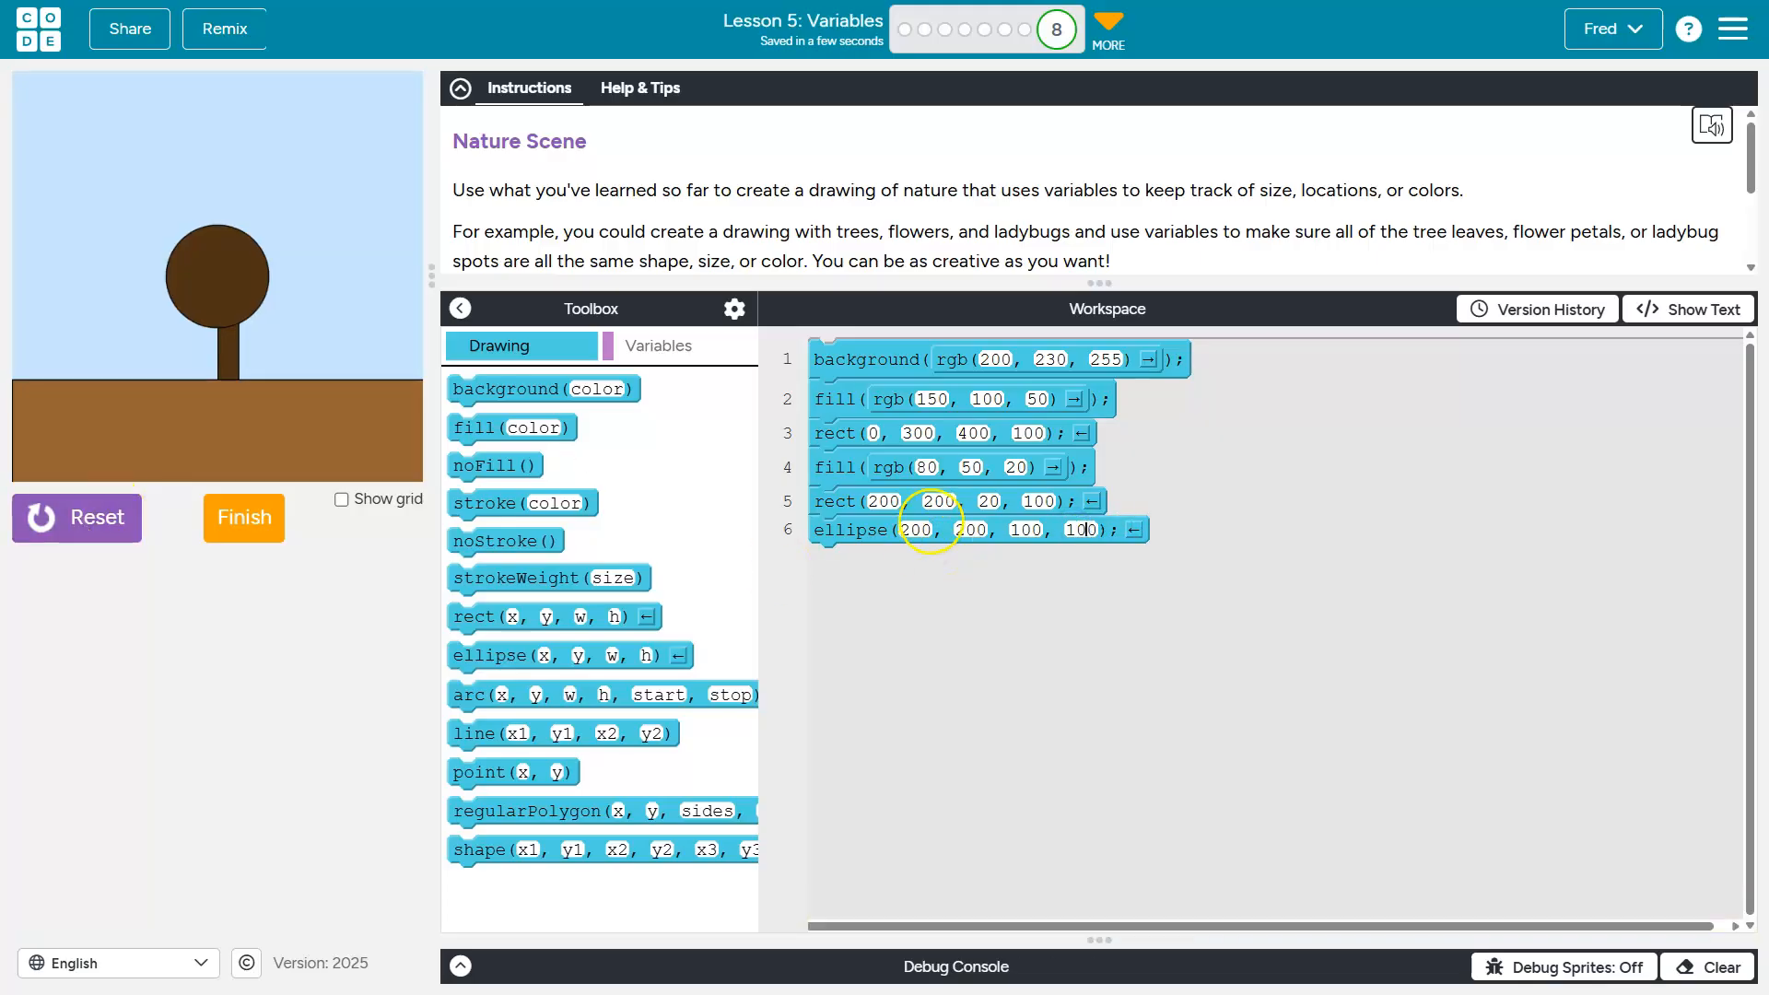
pyautogui.moveTo(647, 718)
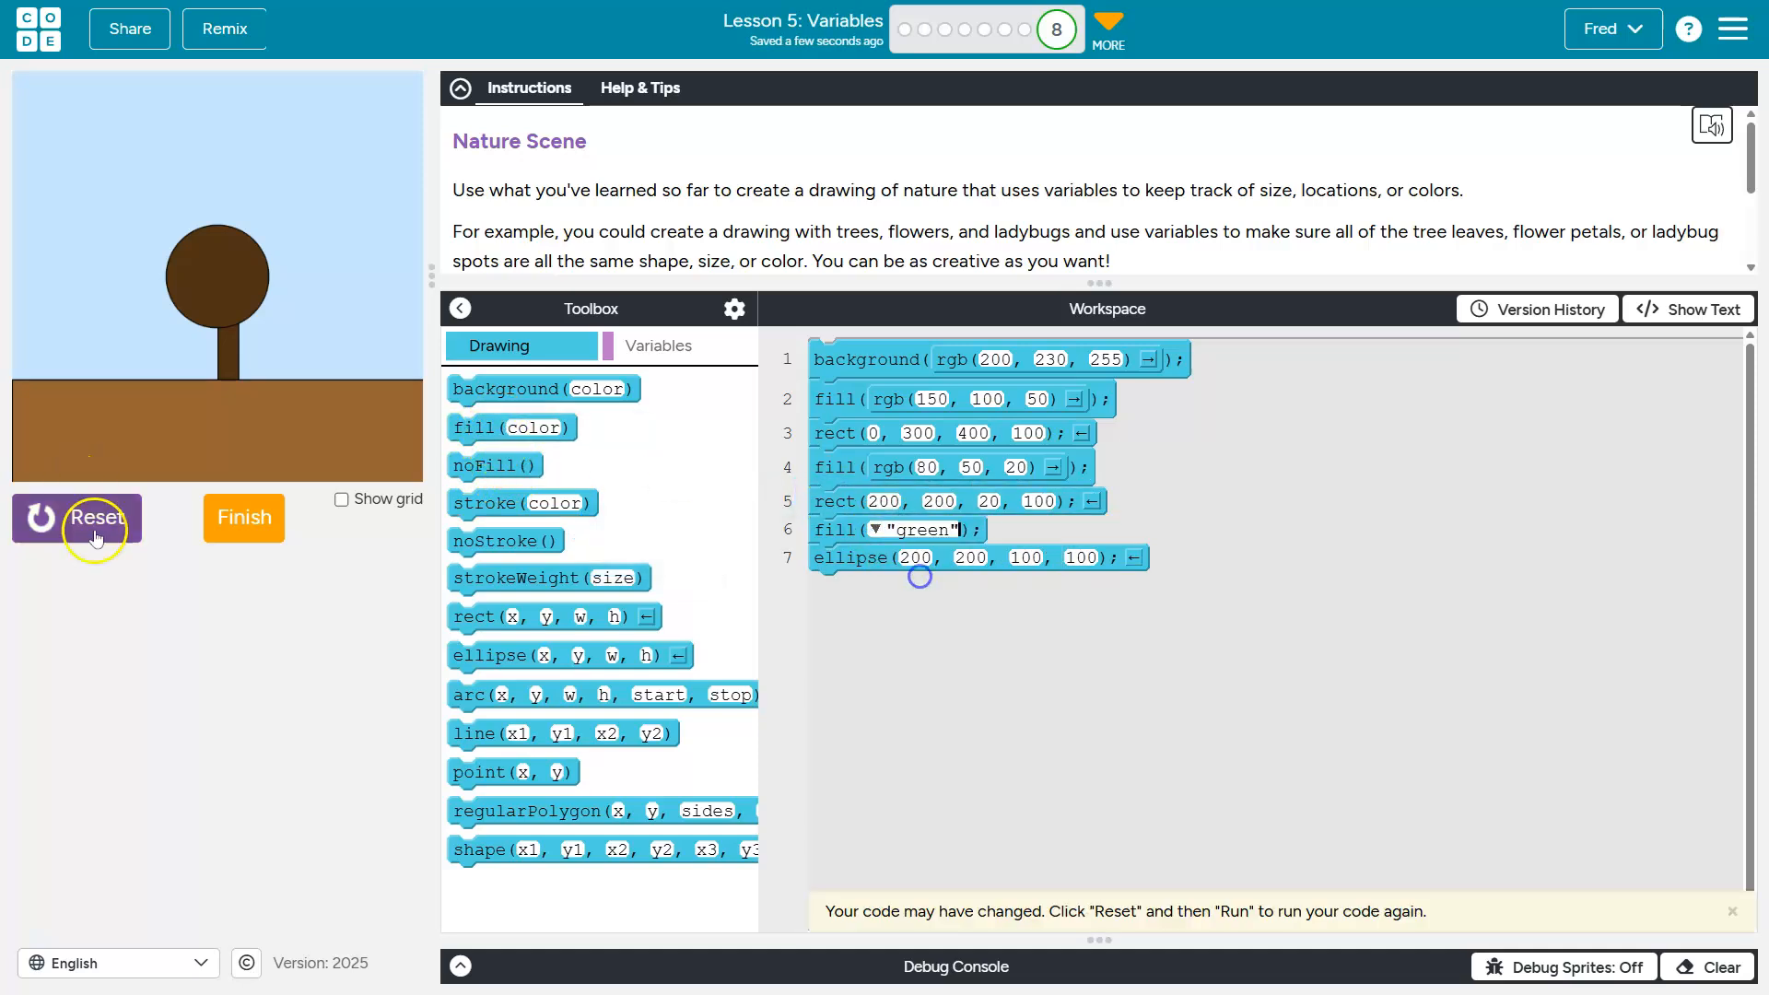
pyautogui.click(76, 518)
pyautogui.write('190')
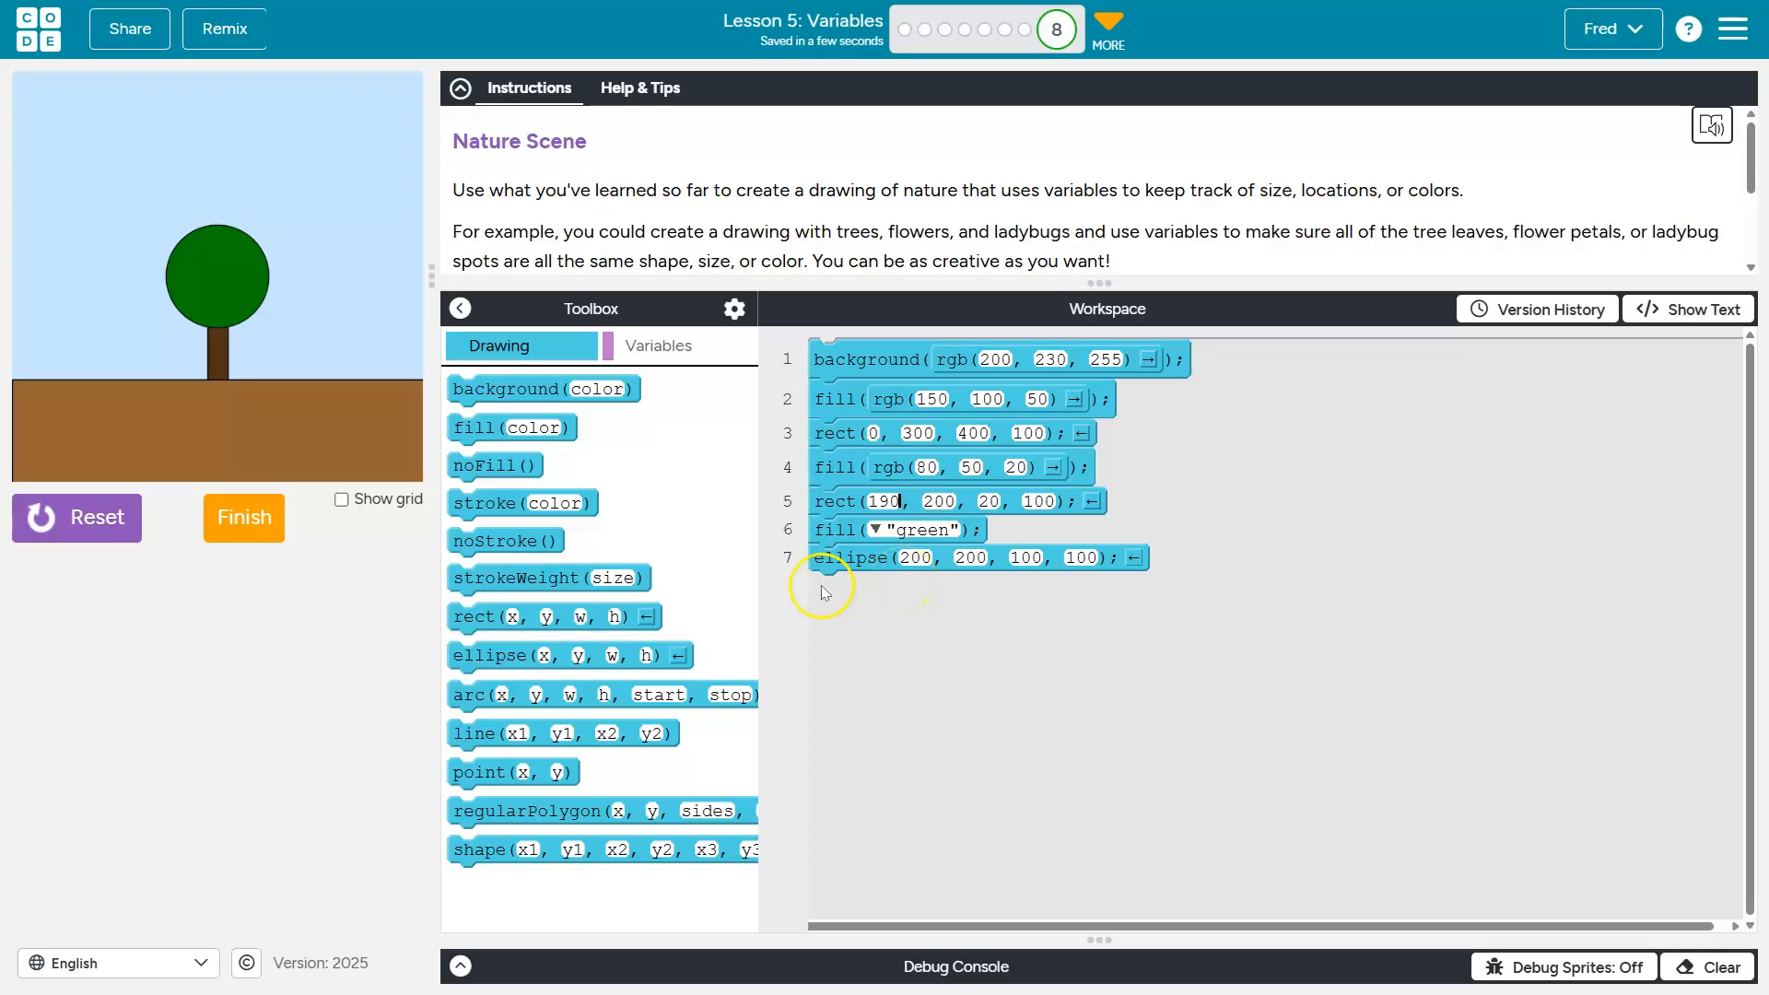
pyautogui.click(660, 344)
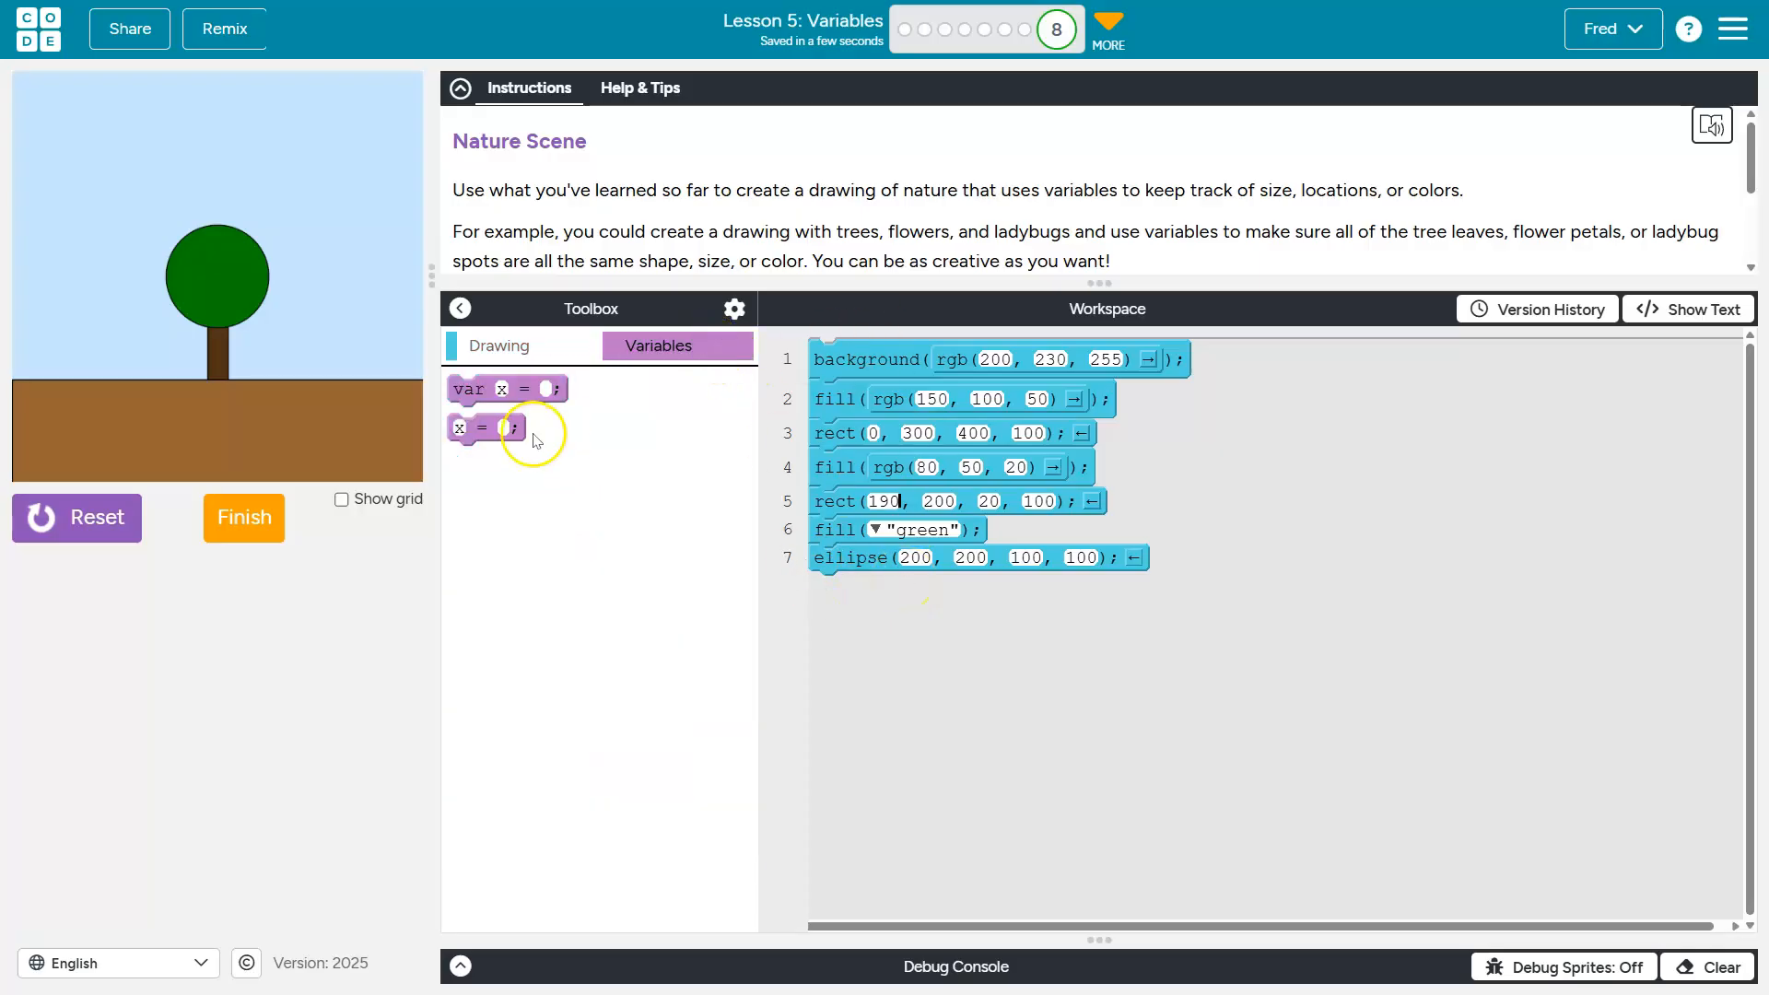
# Declare var treeCenter = 200 on line 1 and use it for the trunk and crown x/y values
pyautogui.moveTo(505, 389); pyautogui.dragTo(881, 354)
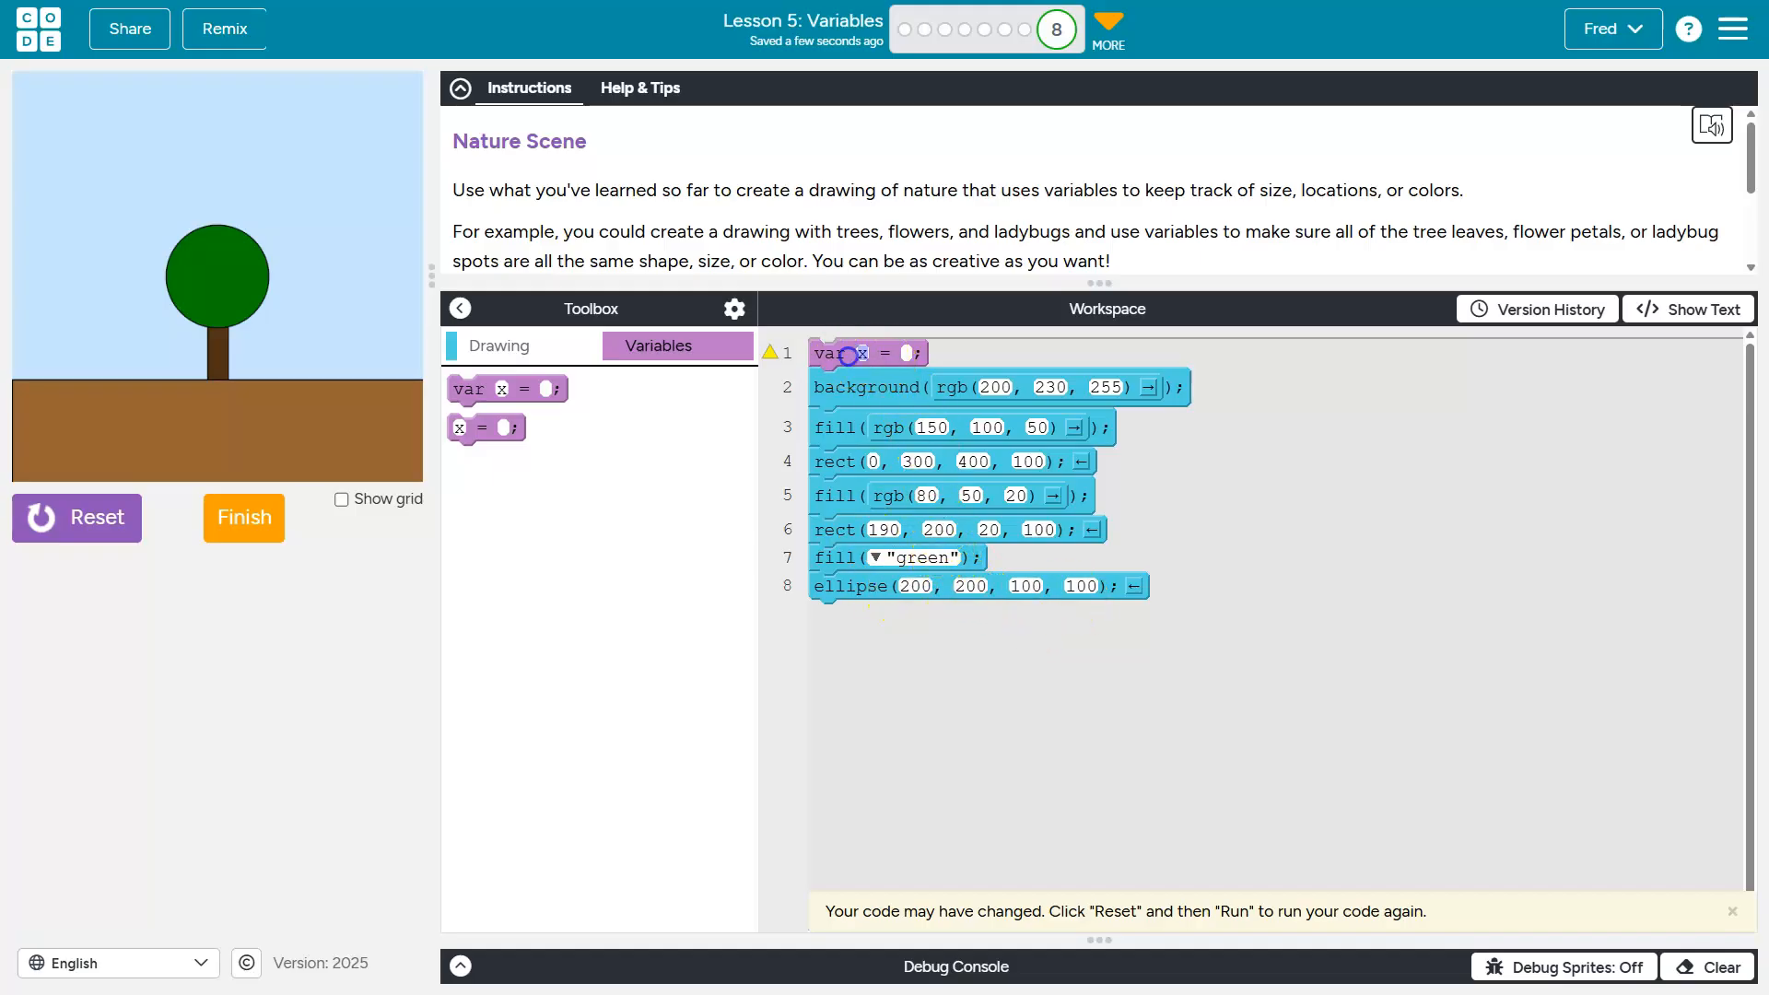
pyautogui.write('treeCenter')
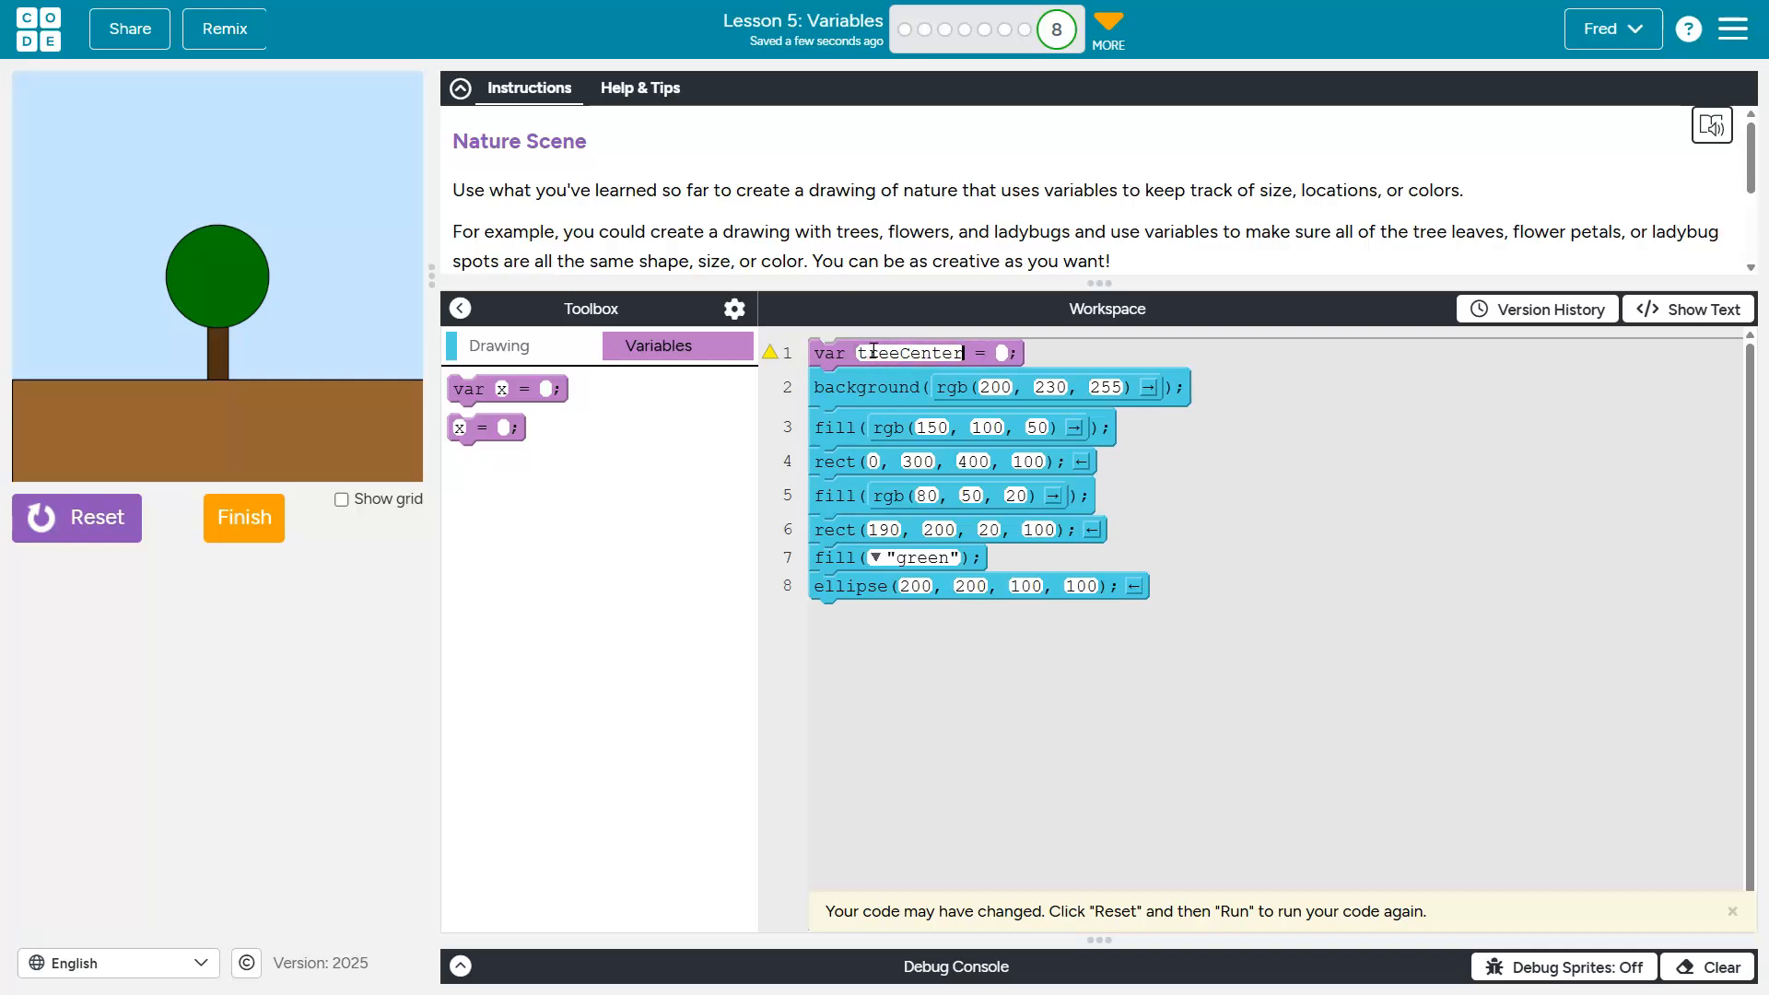
pyautogui.write('200')
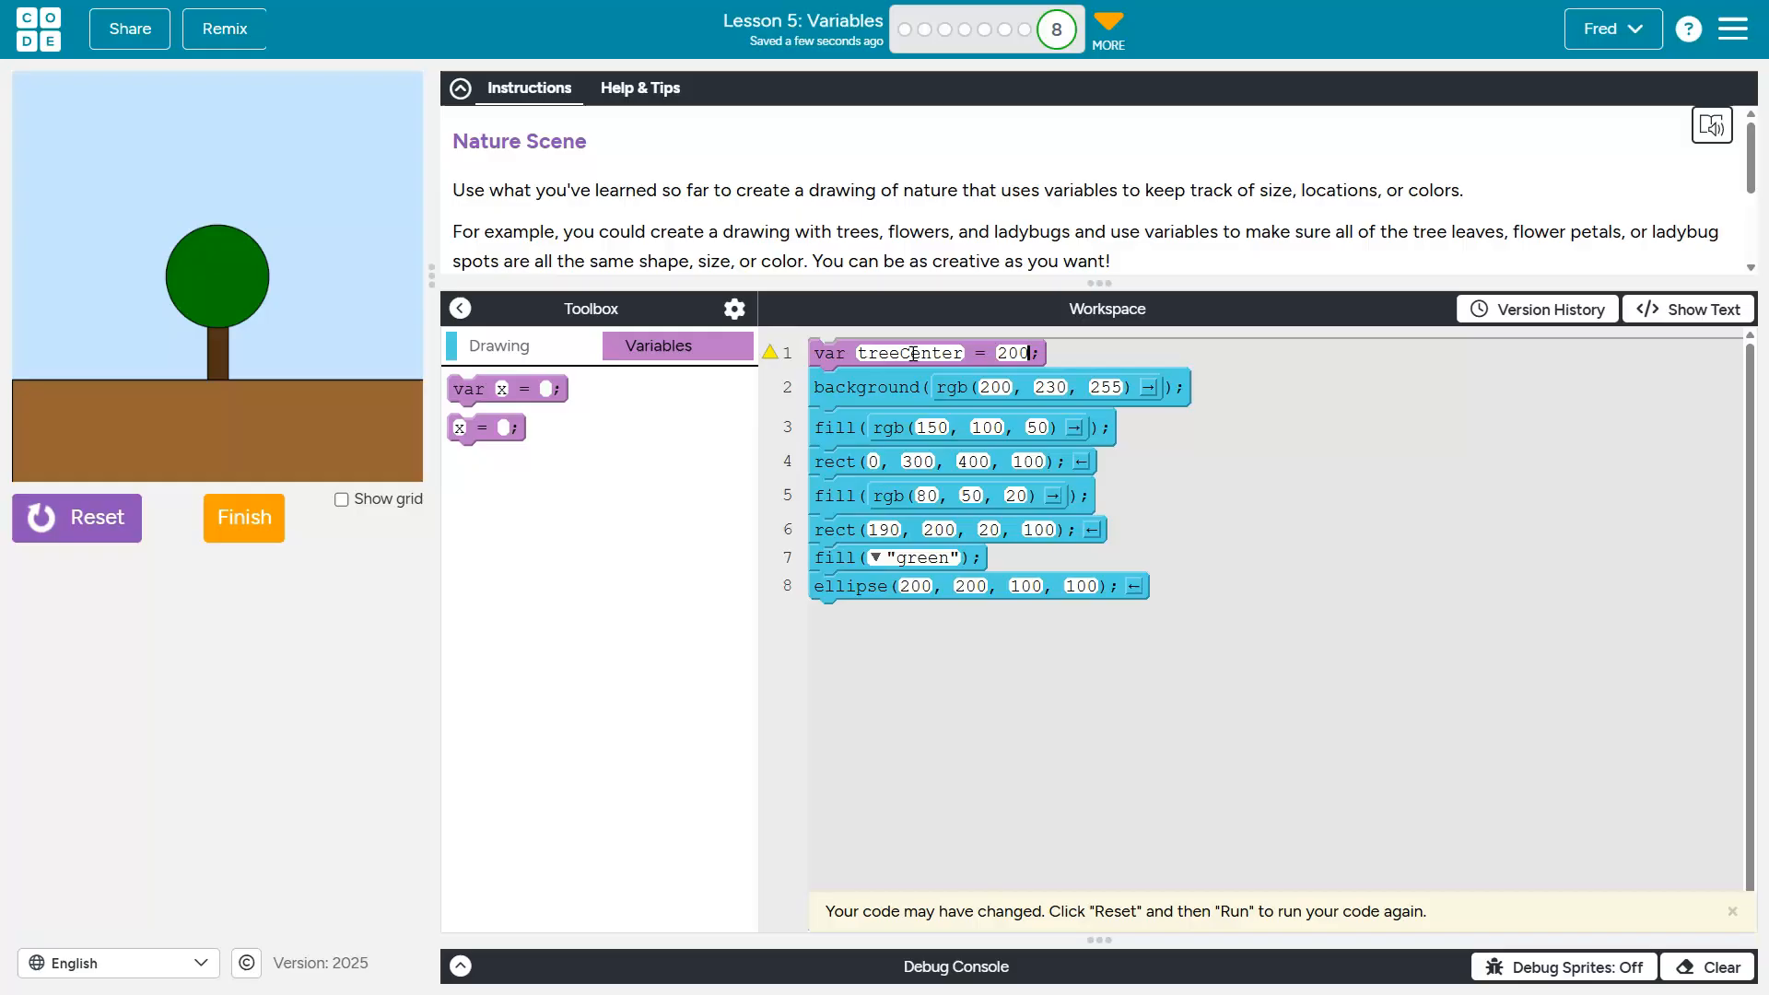
pyautogui.click(76, 518)
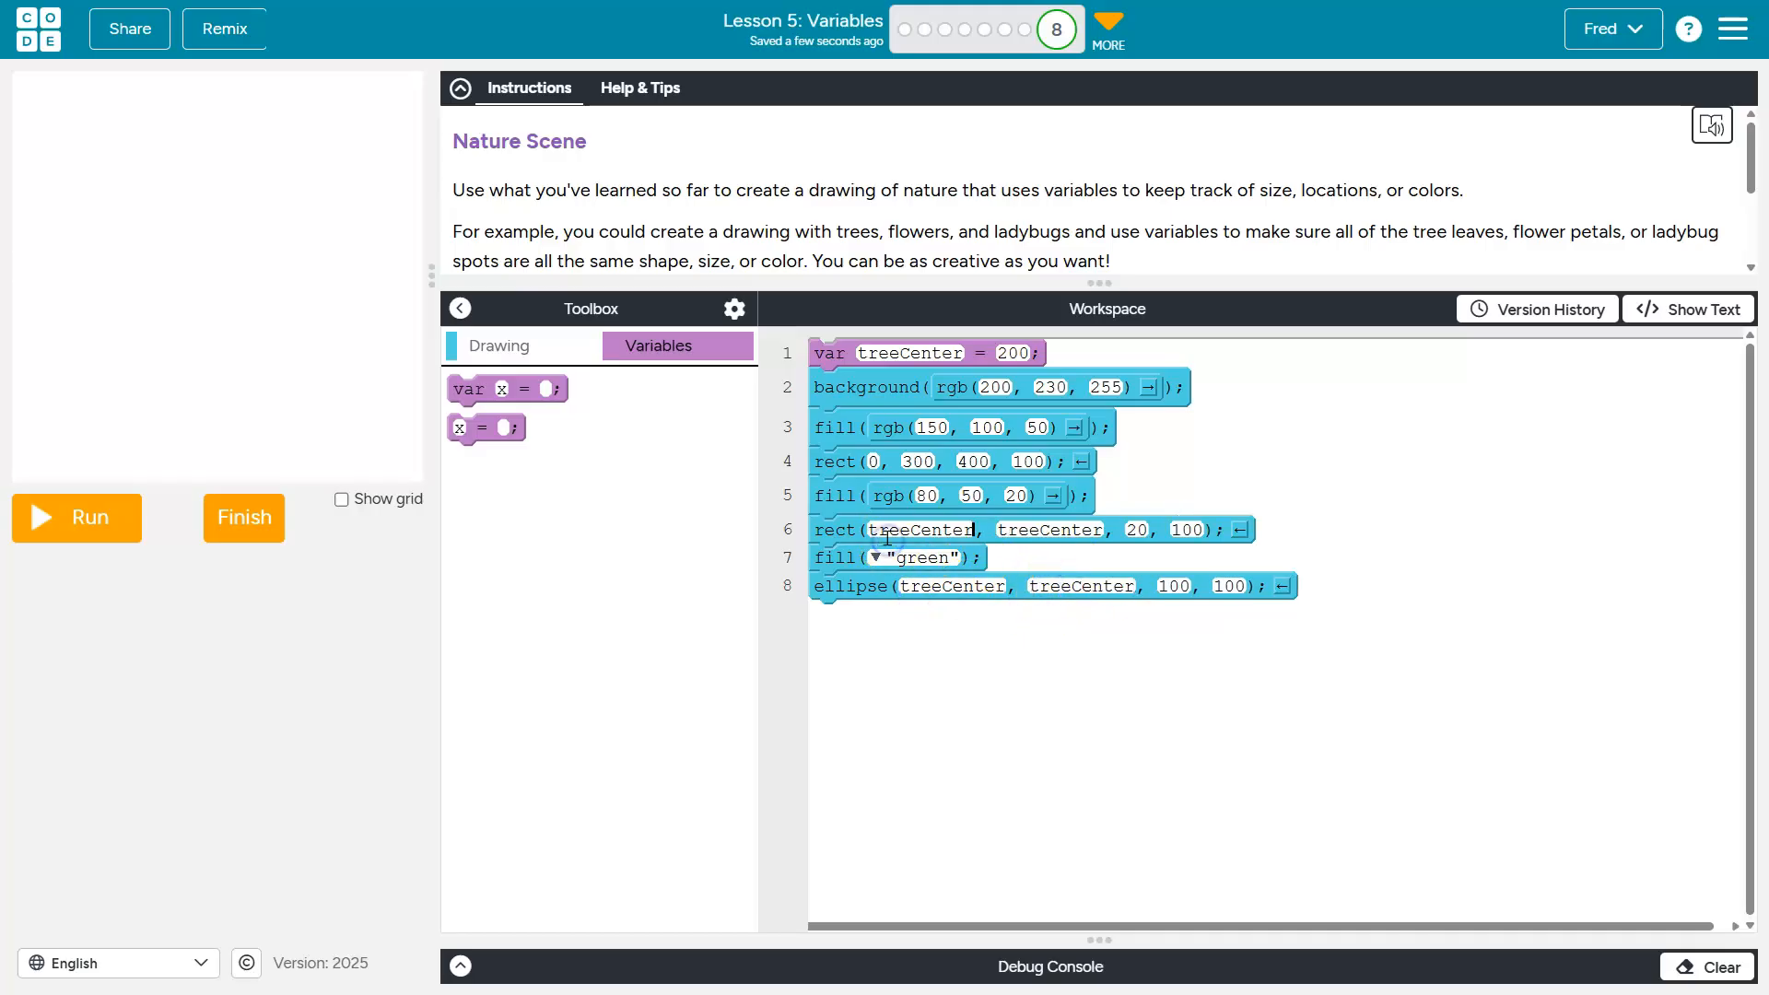
# Set trunk x to treeCenter - 10, add var treeSize = 100 for the crown's width and height, and redraw
pyautogui.write('- 10')
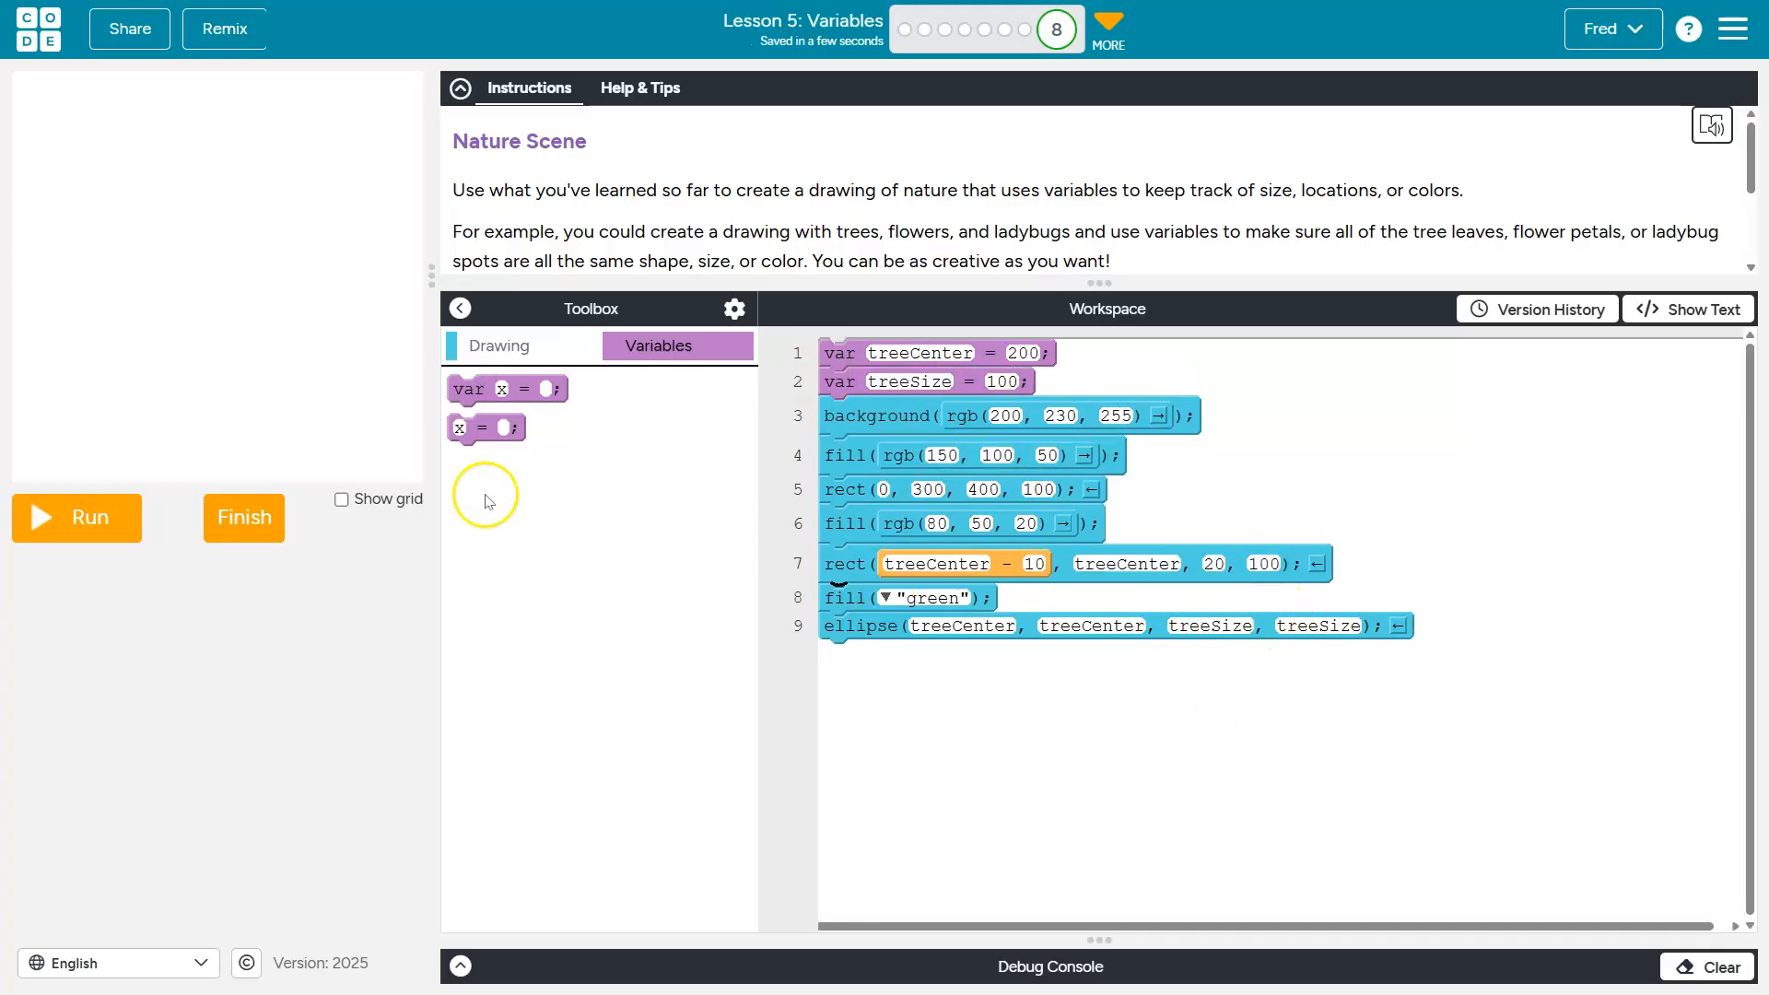
pyautogui.click(75, 517)
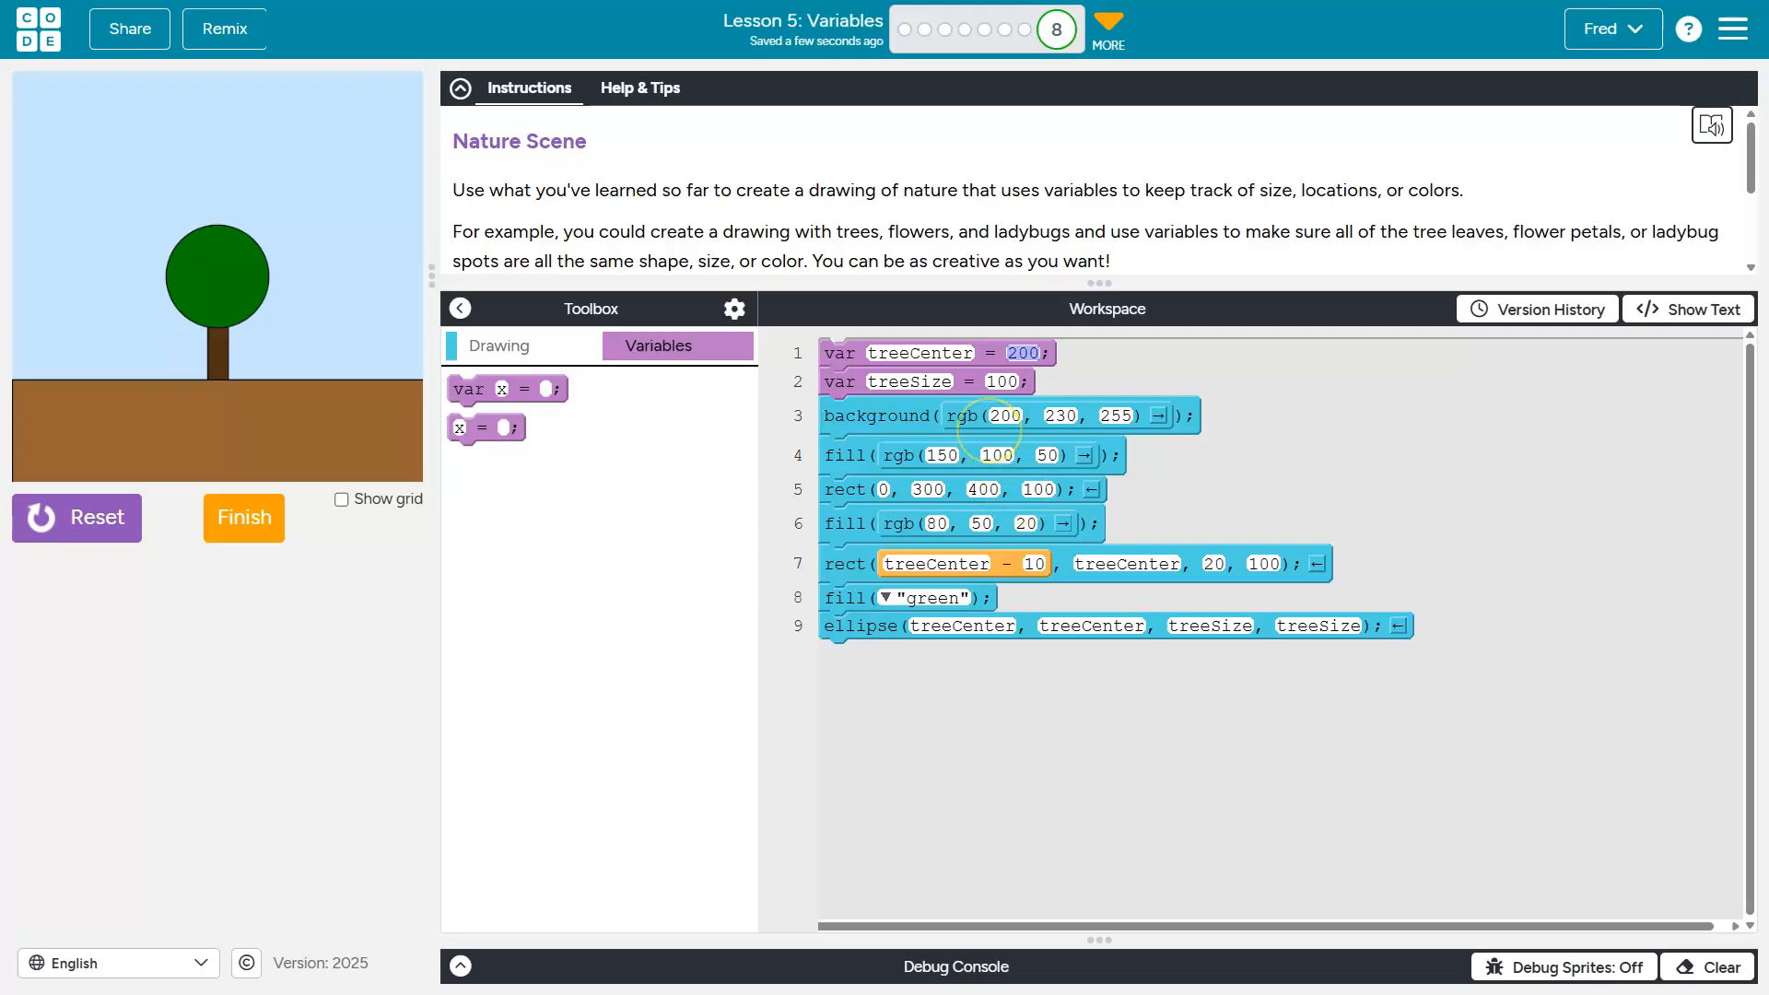
pyautogui.write('150')
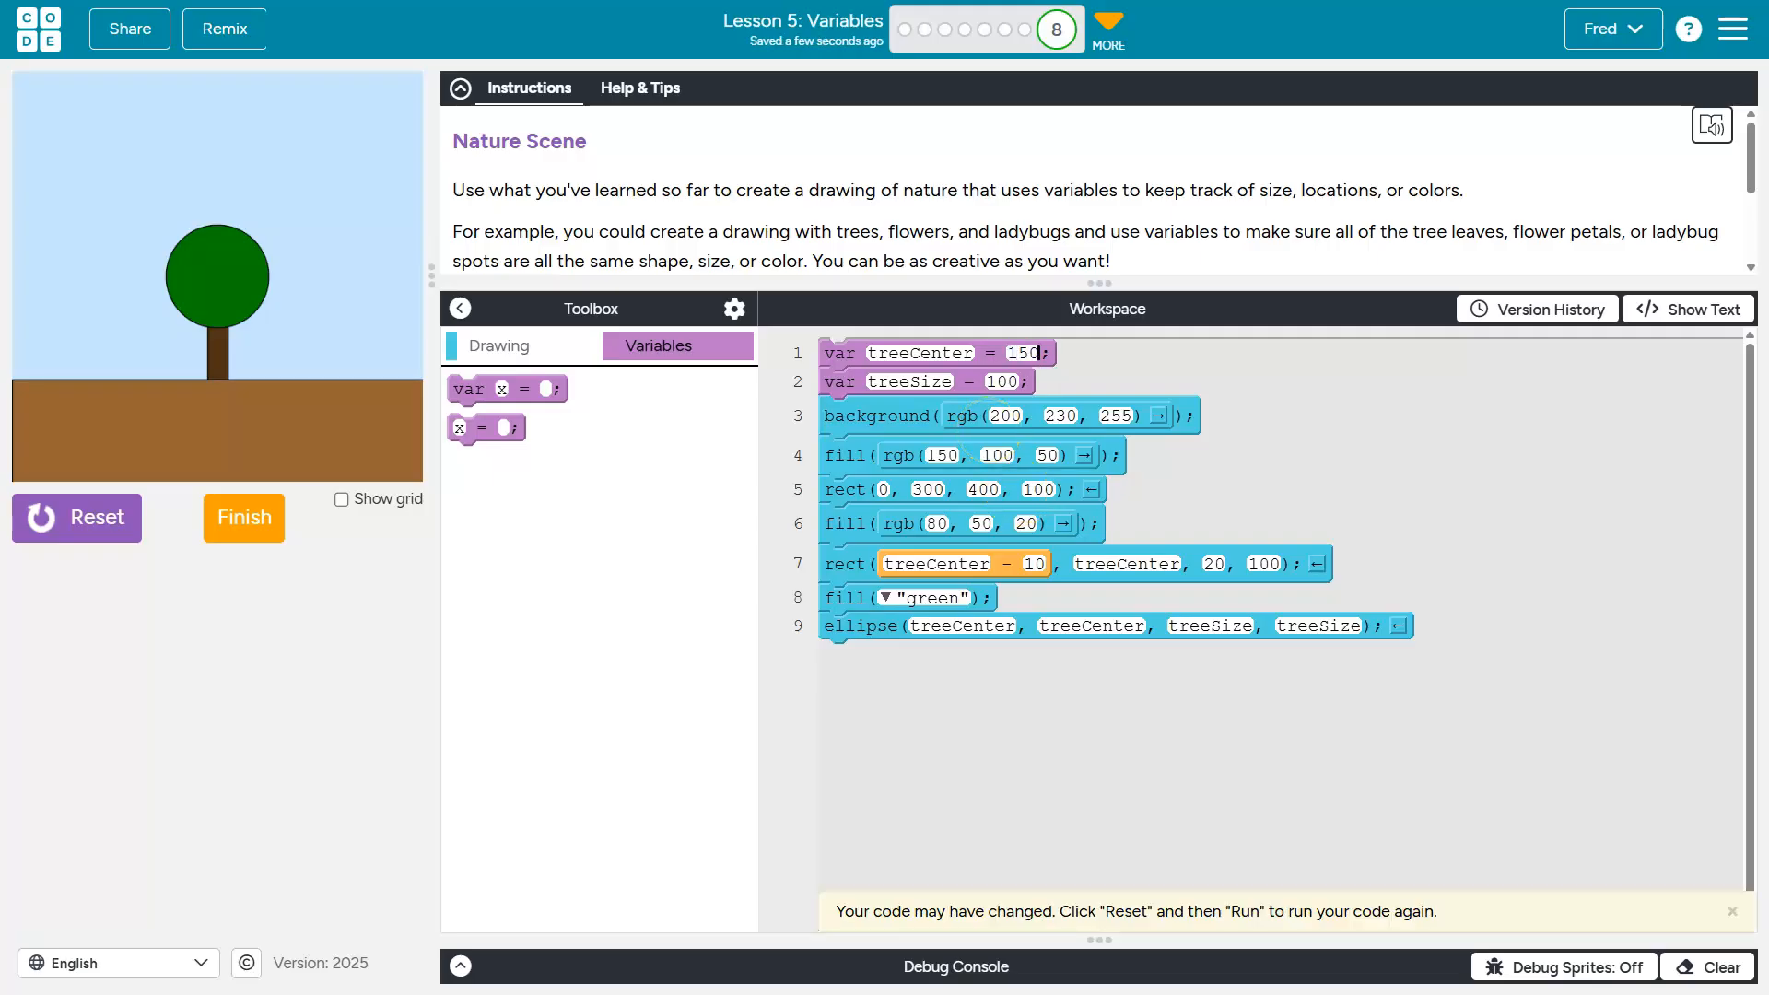
pyautogui.click(75, 517)
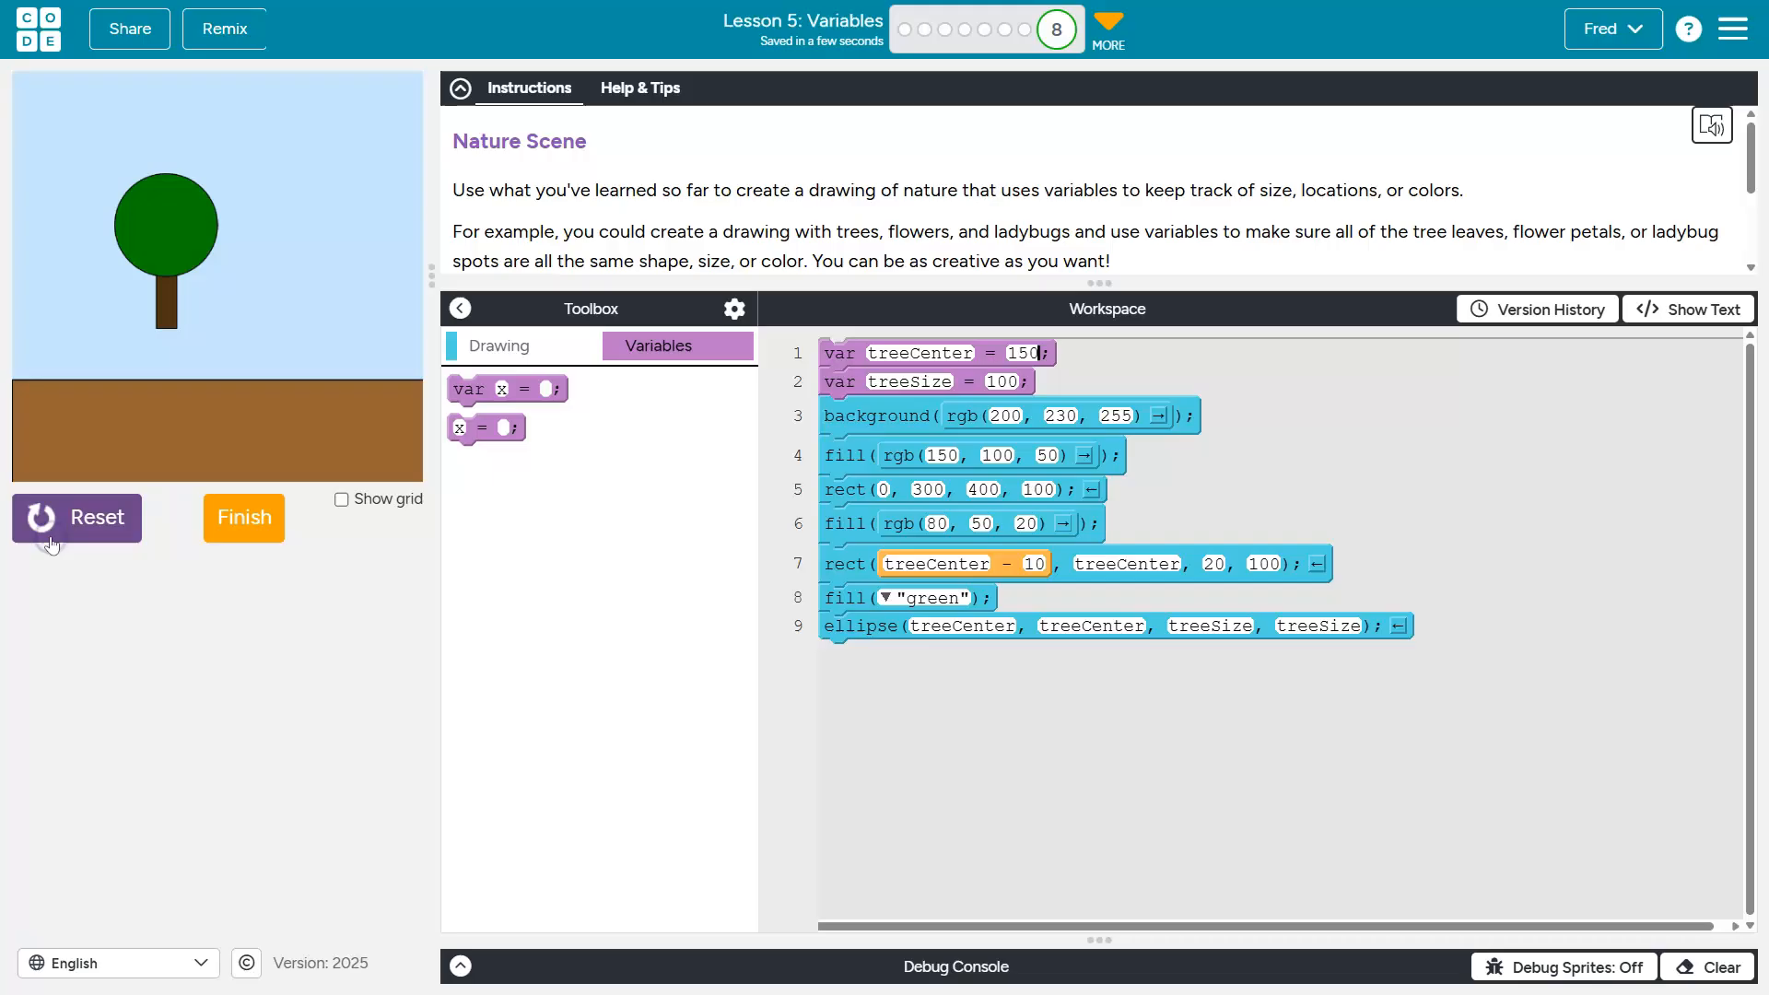
pyautogui.write('200')
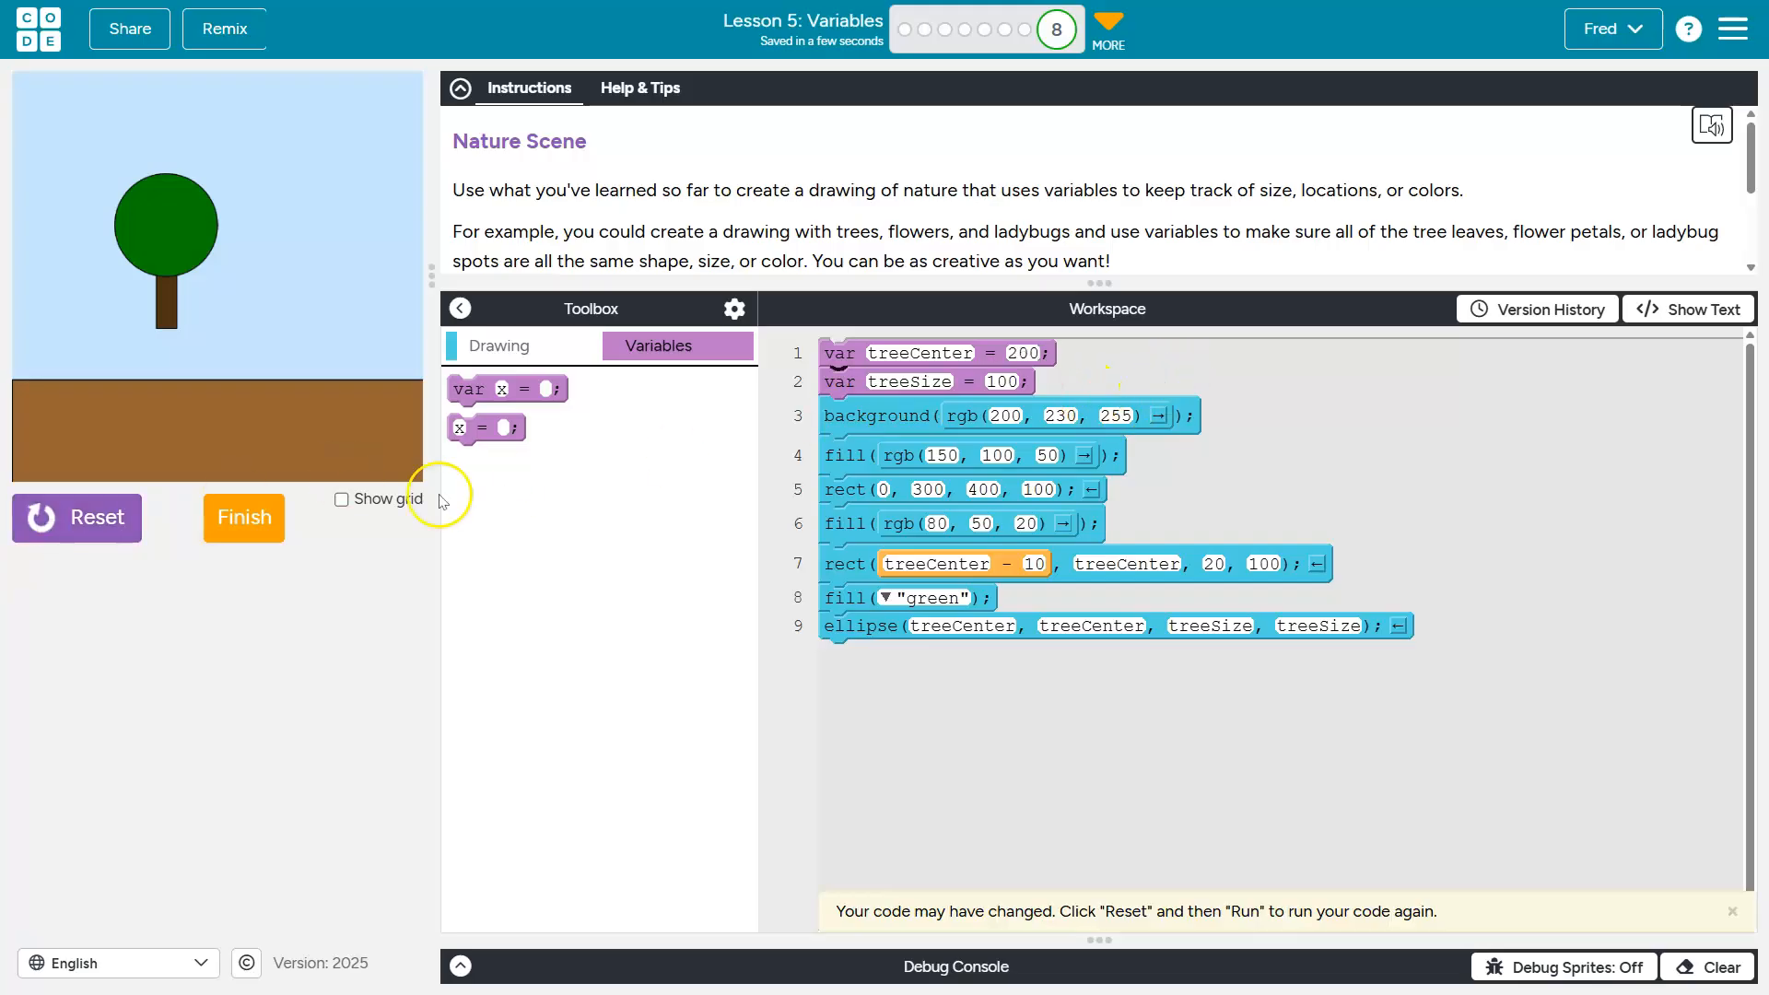
pyautogui.click(76, 517)
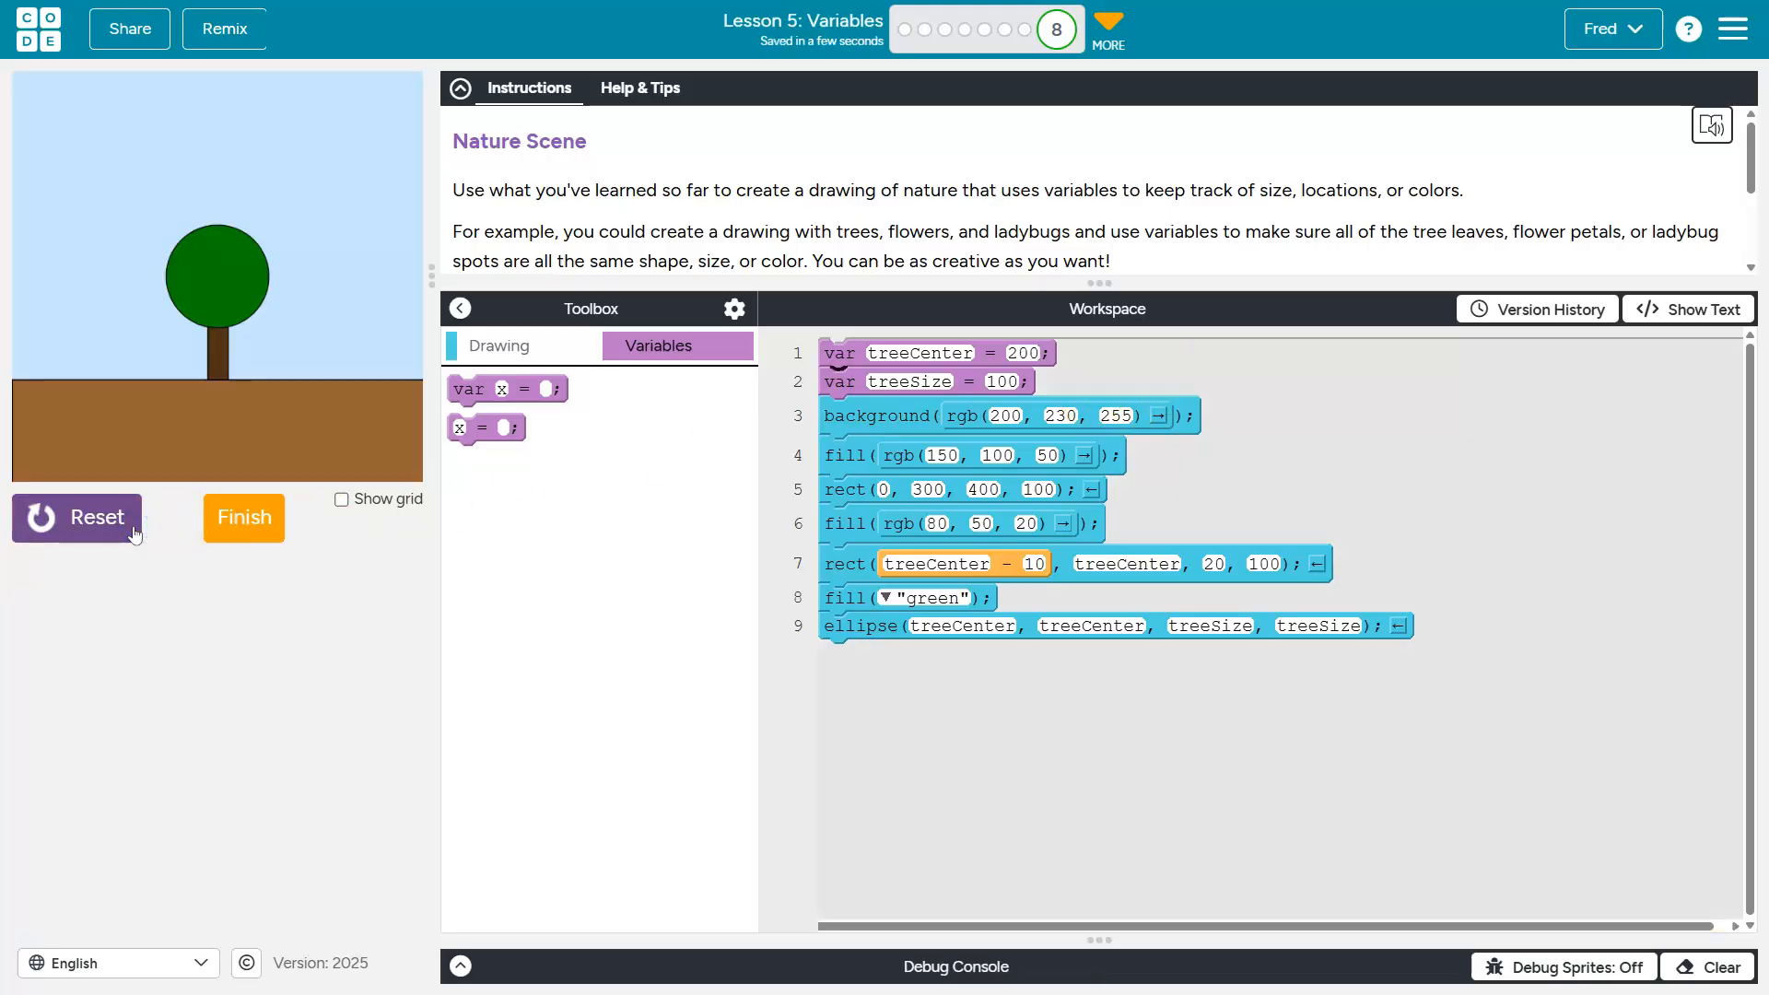